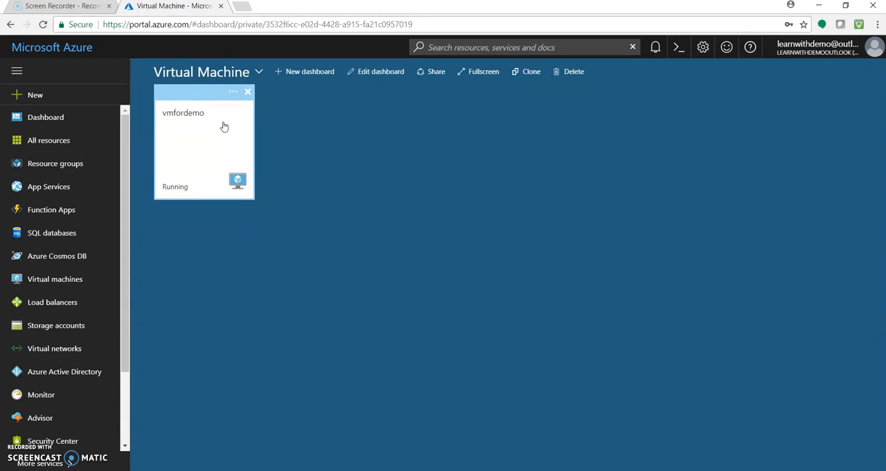
Step: Open the vmfordemo virtual machine's overview from its dashboard tile
{"action": "left_click", "coordinate": [183, 112]}
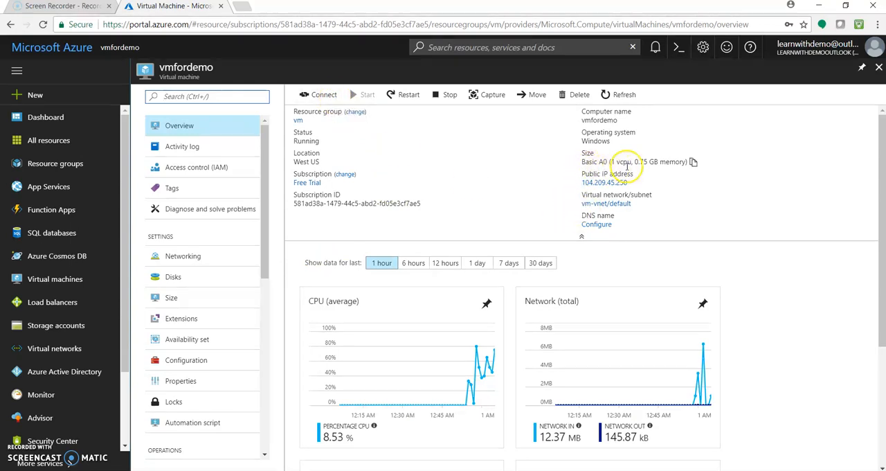
{"action": "mouse_move", "coordinate": [324, 95]}
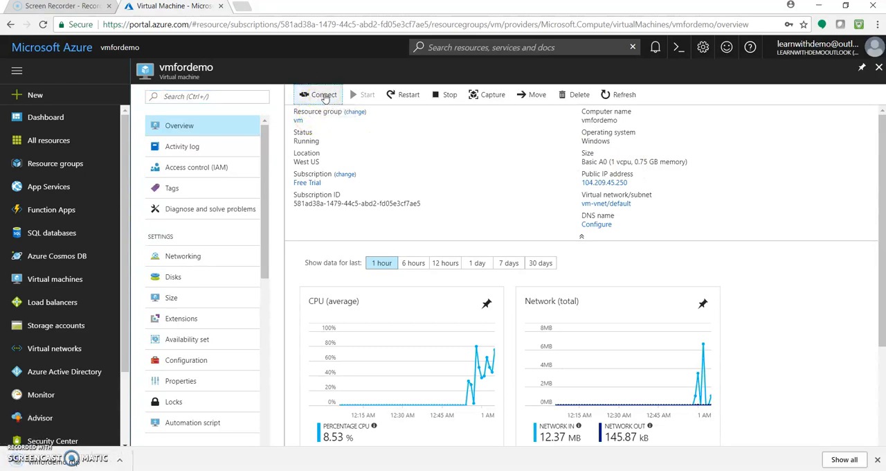
Step: Download and open vmfordemo's .rdp file, proceeding past the unknown publisher warning
{"action": "left_click", "coordinate": [322, 94]}
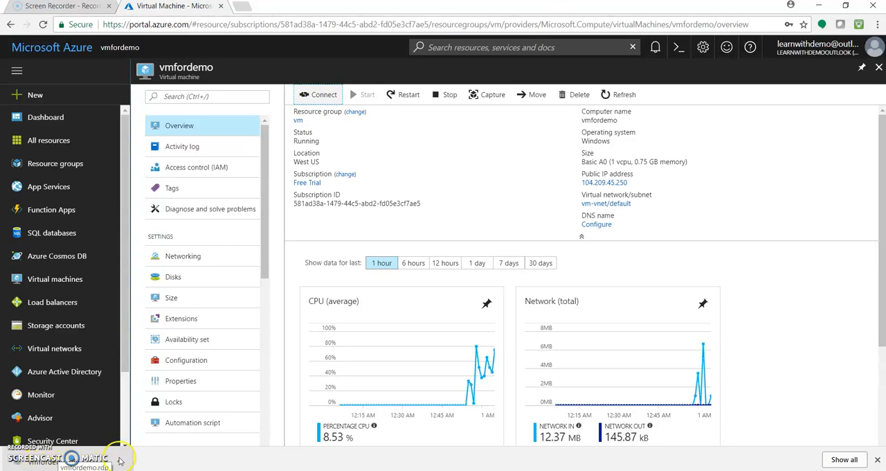
{"action": "left_click", "coordinate": [119, 460]}
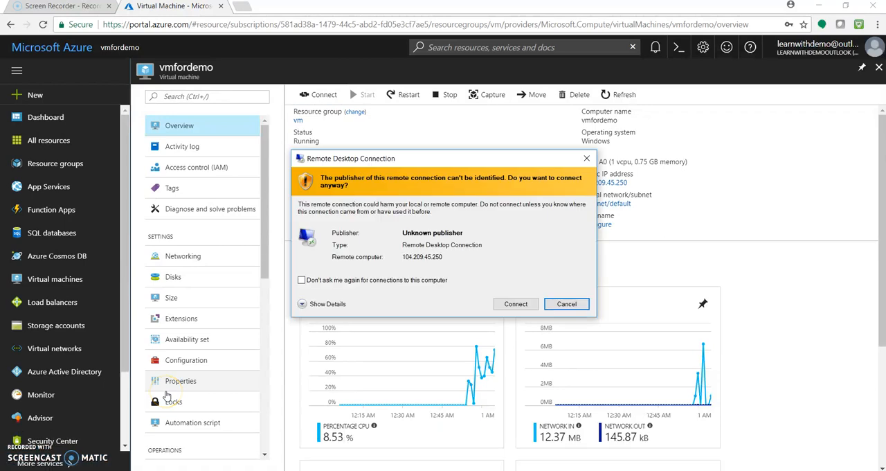
{"action": "mouse_move", "coordinate": [441, 462]}
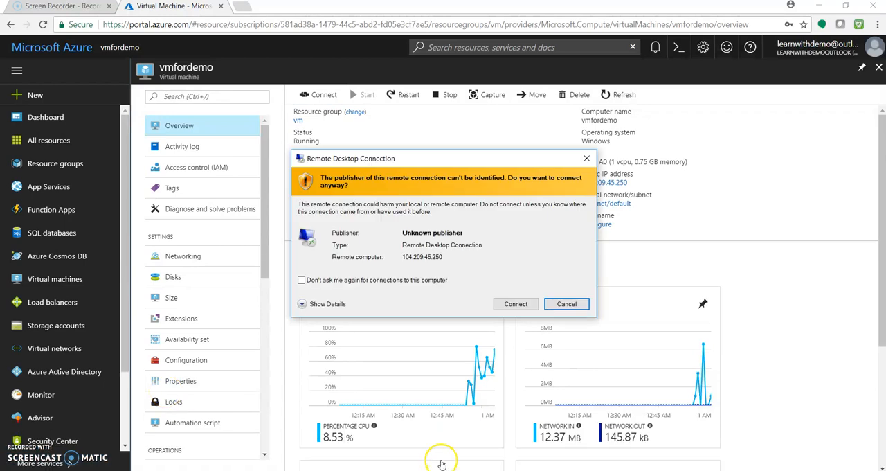
{"action": "left_click", "coordinate": [515, 303]}
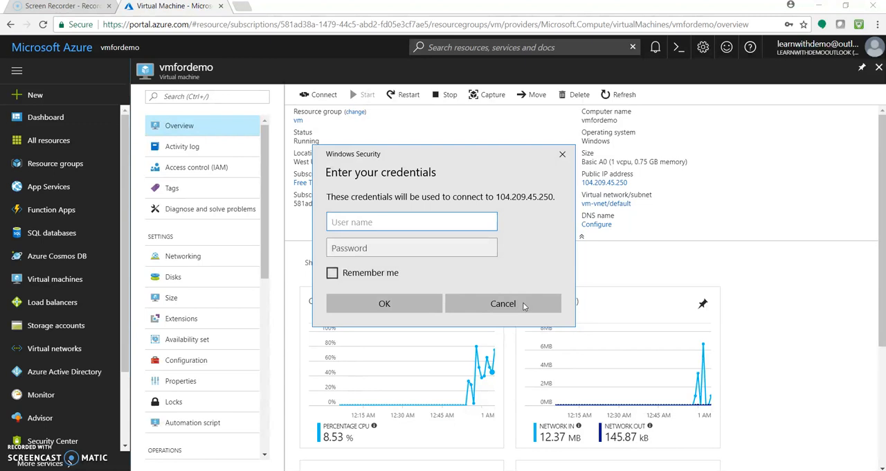
Step: Sign in to the remote connection with the vmfordemo user name and password
{"action": "left_click", "coordinate": [411, 222]}
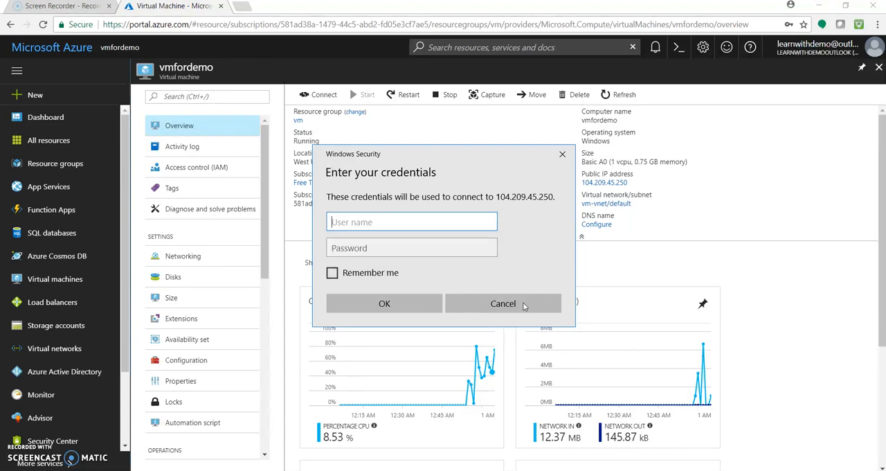
{"action": "type", "text": "vmfore"}
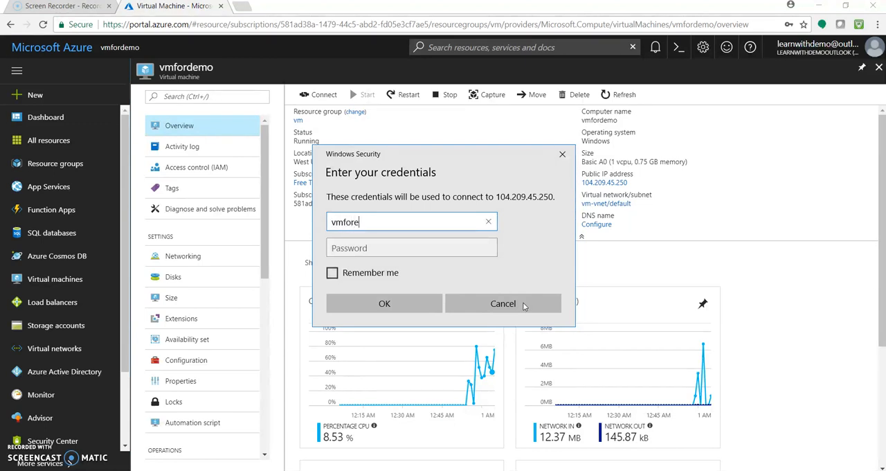
{"action": "type", "text": "mo"}
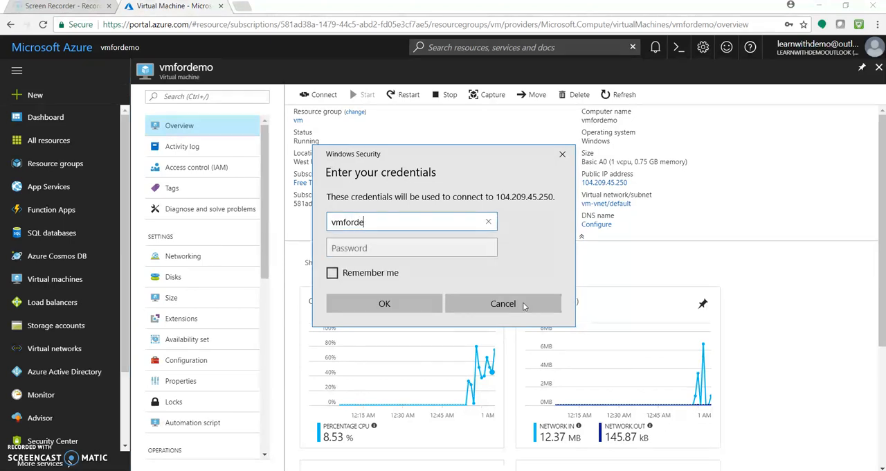
{"action": "type", "text": "•••••"}
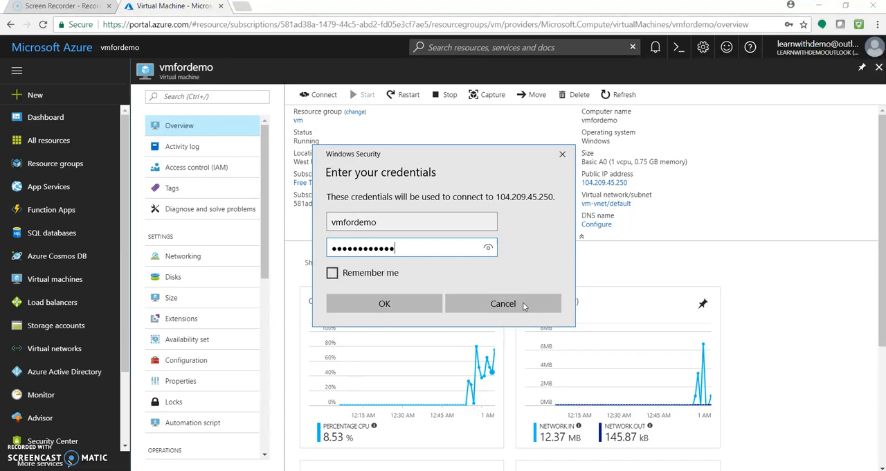
{"action": "left_click", "coordinate": [384, 303]}
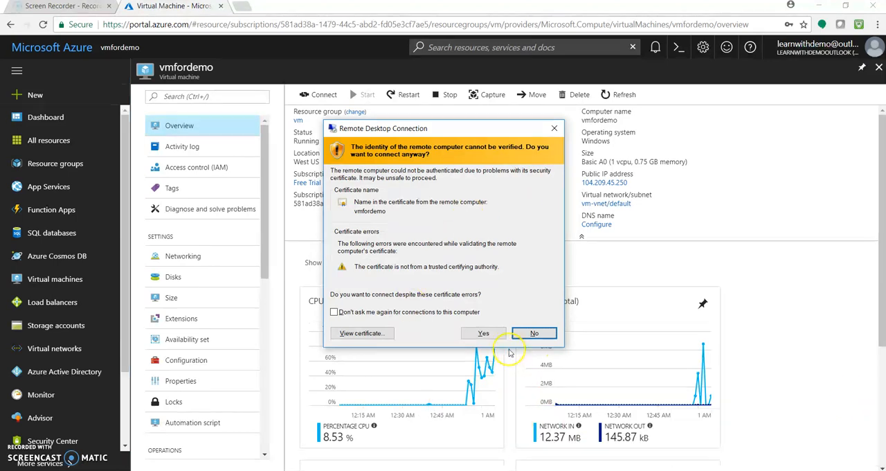
Step: Accept the certificate warning so the vmfordemo Windows desktop loads
{"action": "left_click", "coordinate": [482, 333]}
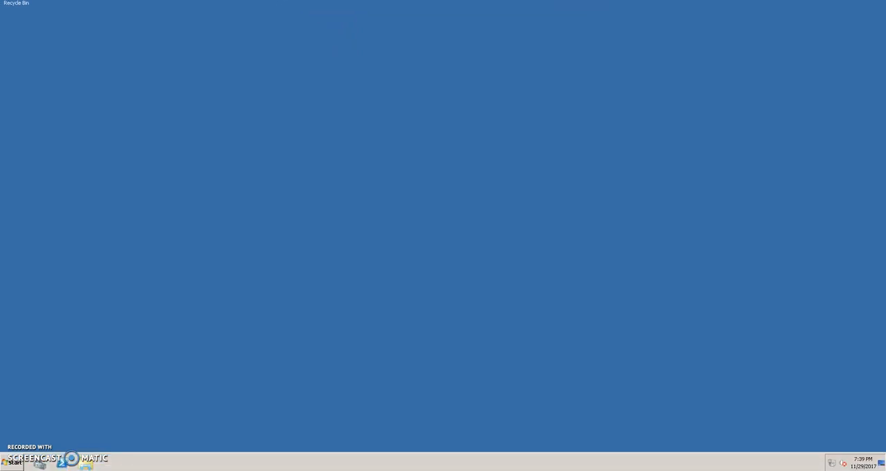
{"action": "mouse_move", "coordinate": [75, 437]}
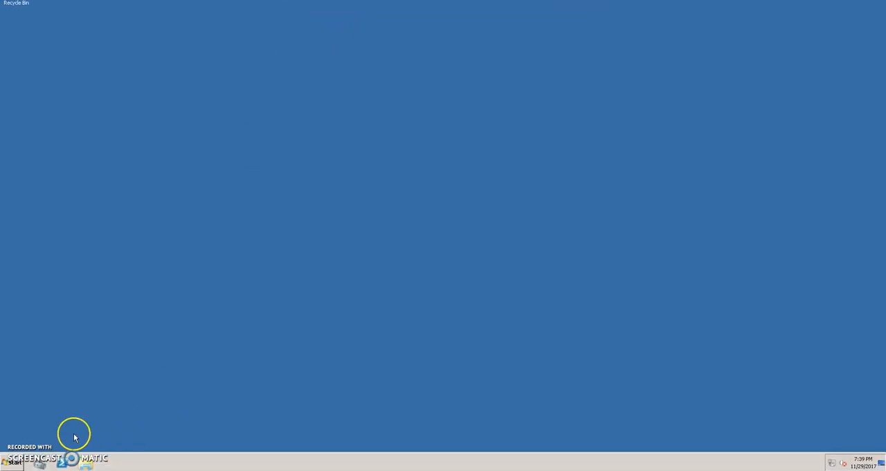
Step: Open Computer from the remote Start menu to list drives C:, D:, A: and E:
{"action": "left_click", "coordinate": [13, 462]}
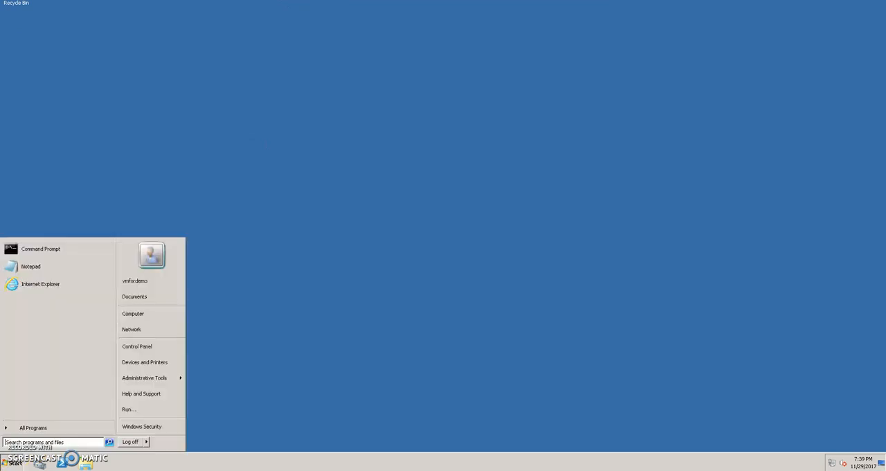
{"action": "mouse_move", "coordinate": [132, 328]}
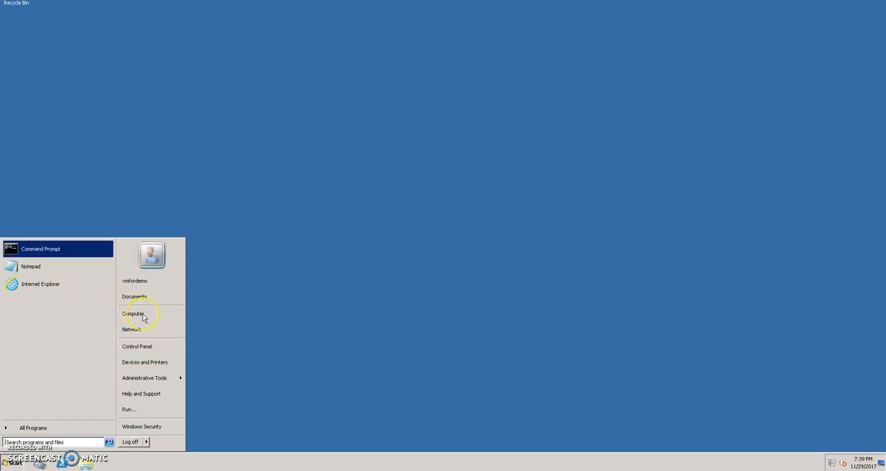
{"action": "left_click", "coordinate": [144, 318]}
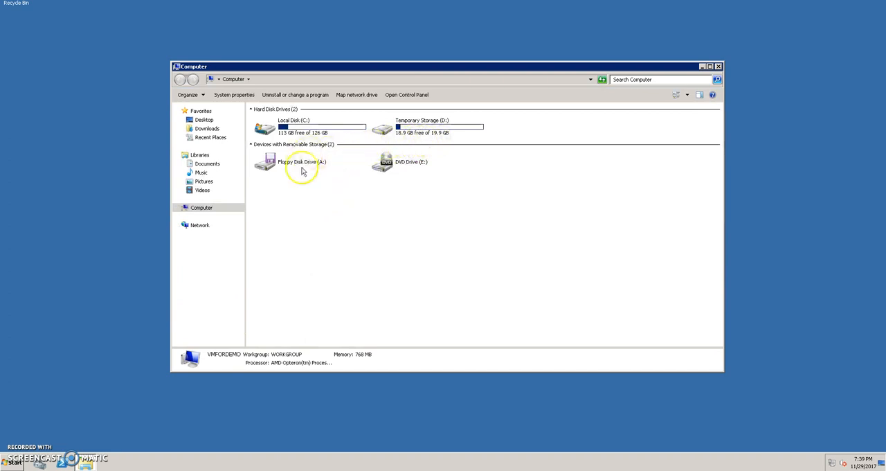
{"action": "mouse_move", "coordinate": [425, 165]}
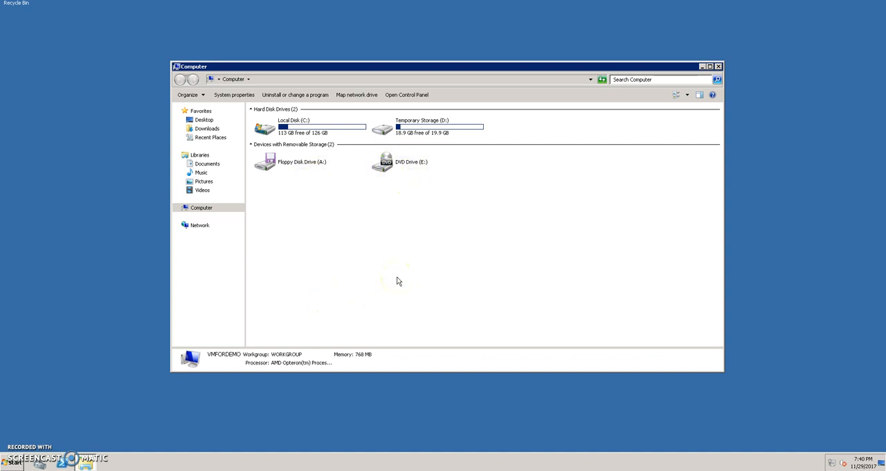
{"action": "mouse_move", "coordinate": [544, 70]}
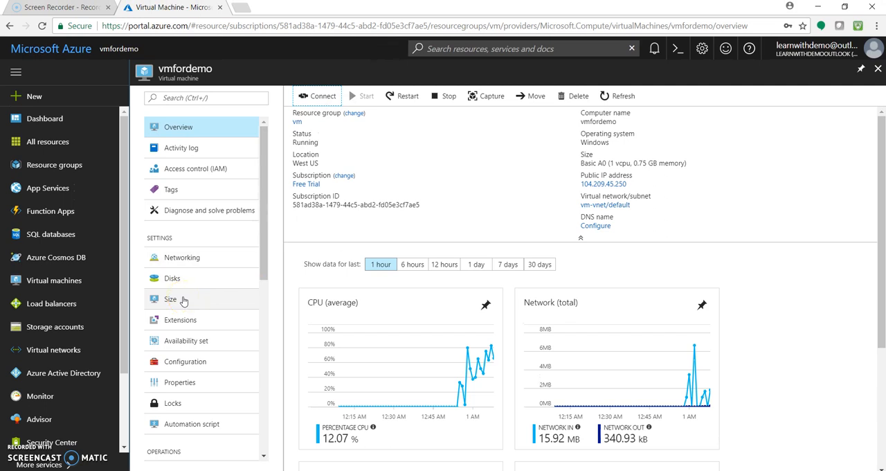
{"action": "mouse_move", "coordinate": [820, 251]}
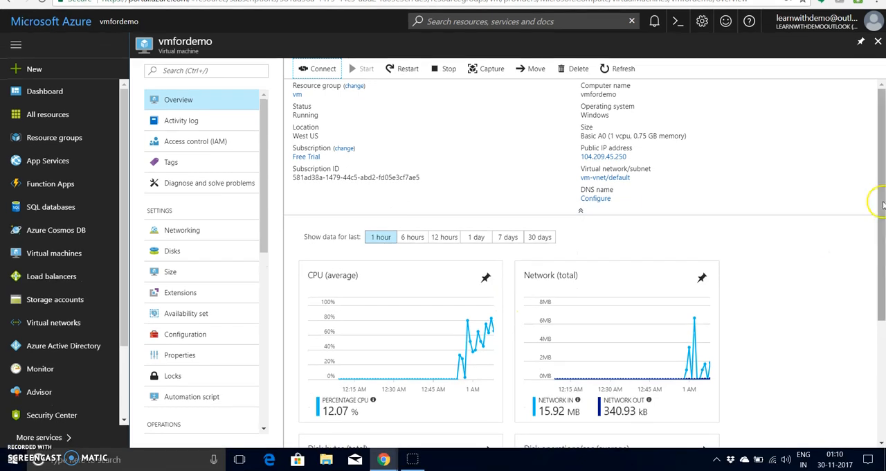
{"action": "scroll", "scroll_direction": "down", "scroll_amount": 3}
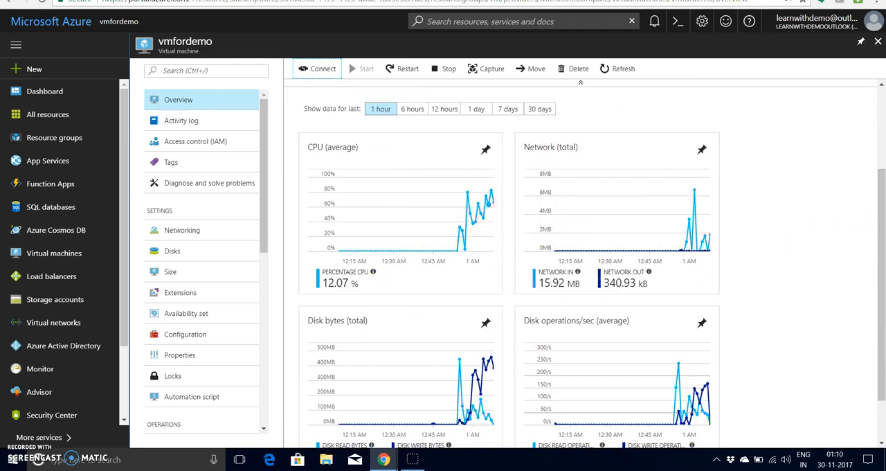
{"action": "scroll", "scroll_direction": "down", "scroll_amount": 3}
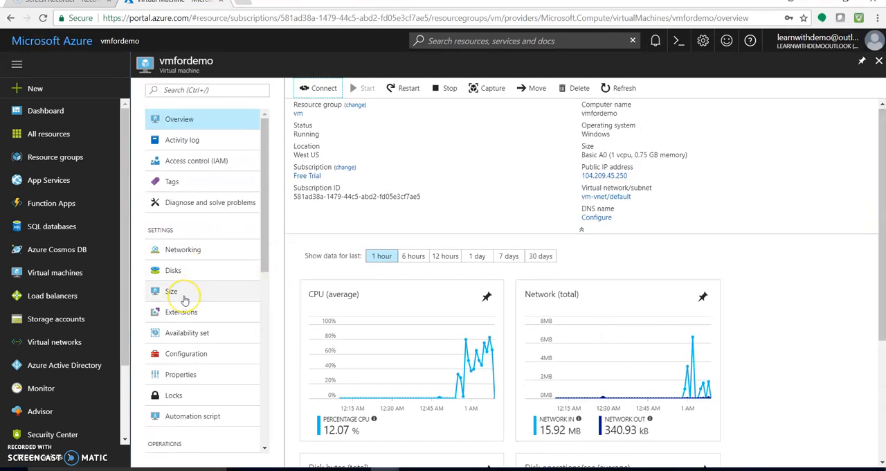
Step: Open vmfordemo's size list with monthly prices and submit a resize to Standard A0
{"action": "left_click", "coordinate": [172, 291]}
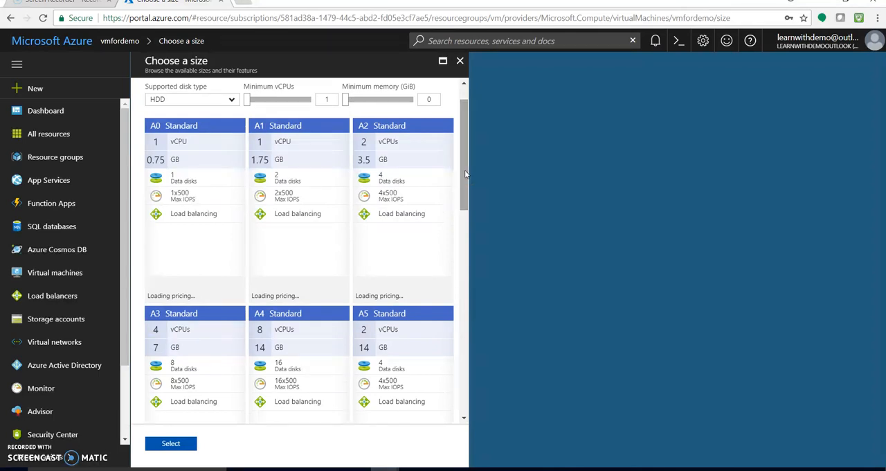
{"action": "left_click", "coordinate": [460, 61]}
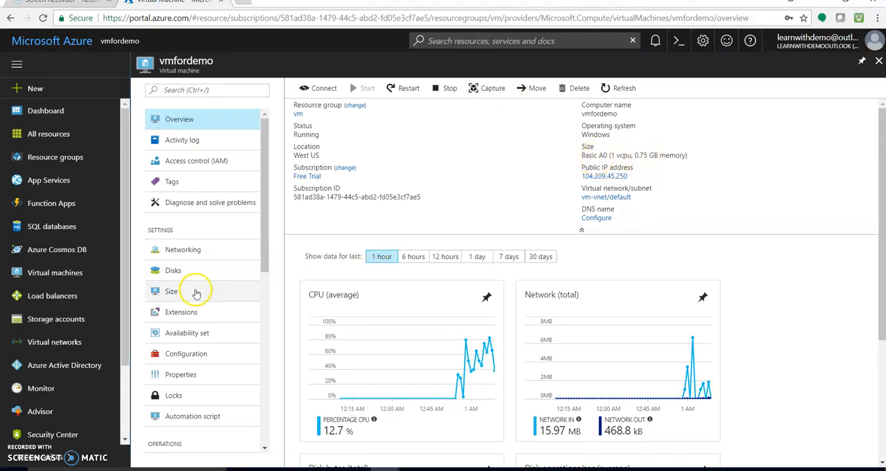
{"action": "left_click", "coordinate": [171, 291]}
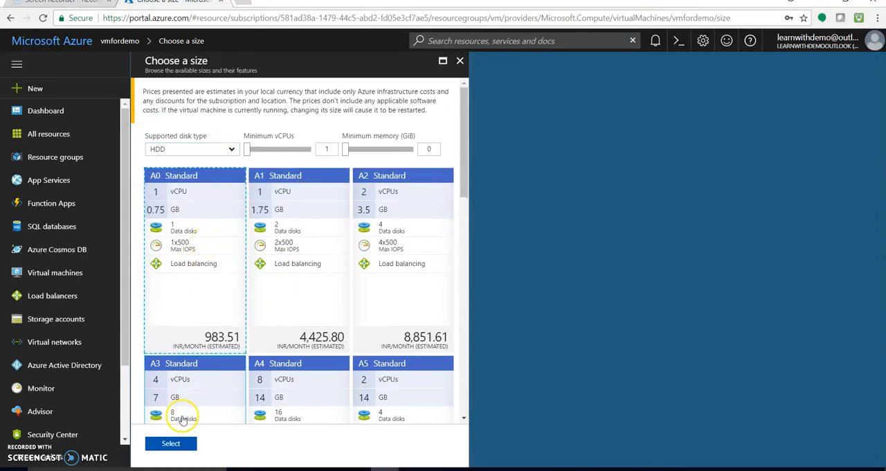
{"action": "left_click", "coordinate": [170, 443]}
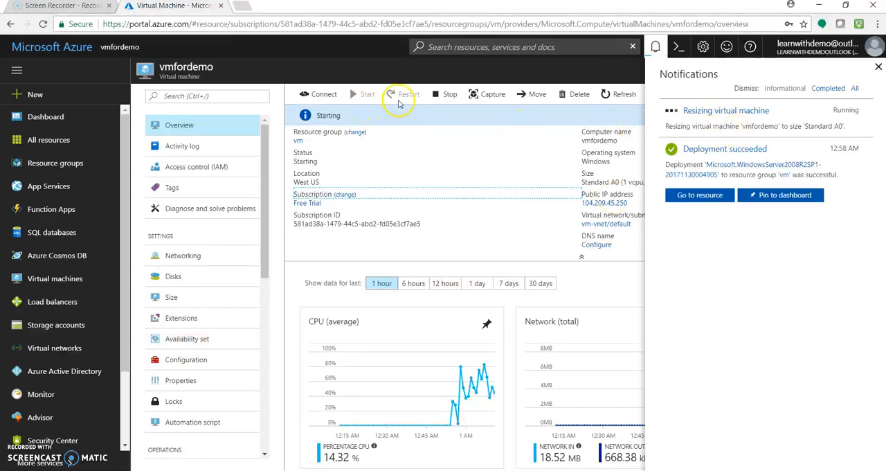
{"action": "mouse_move", "coordinate": [476, 185]}
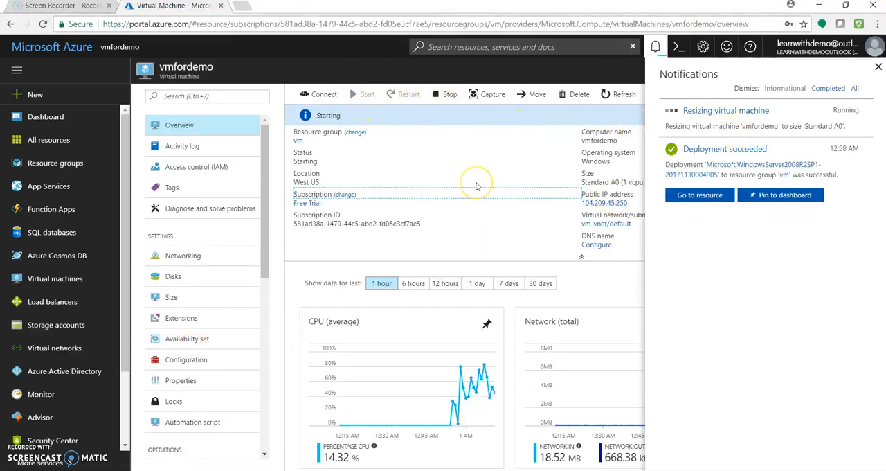
{"action": "mouse_move", "coordinate": [434, 261]}
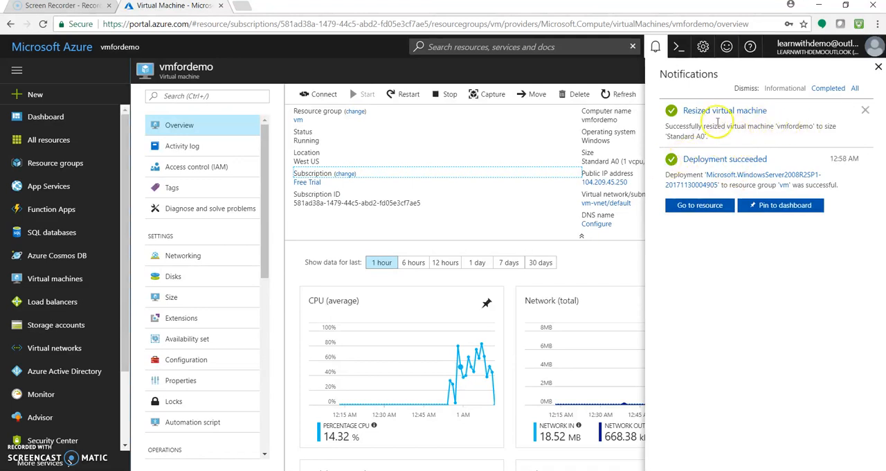
Step: Close the Notifications pane once the Standard A0 resize has completed
{"action": "left_click", "coordinate": [656, 46]}
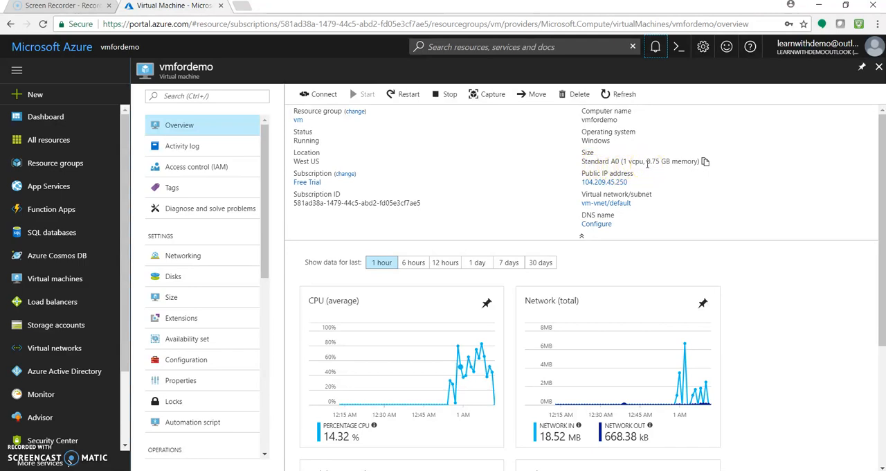
{"action": "mouse_move", "coordinate": [223, 238]}
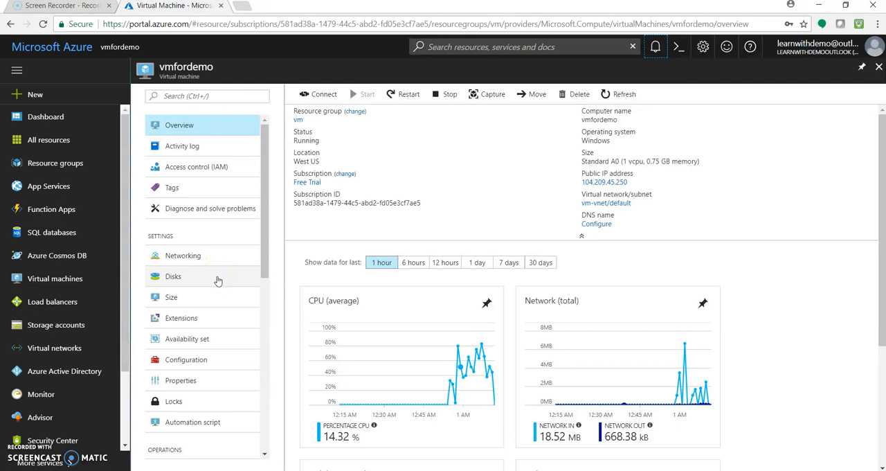
Step: On vmfordemo's Disks page, add a data disk row with Read/write host caching
{"action": "left_click", "coordinate": [173, 276]}
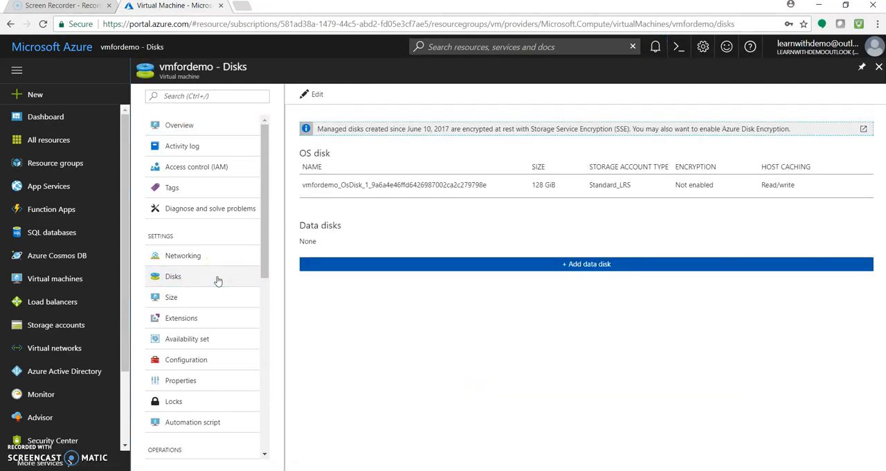
{"action": "left_click", "coordinate": [173, 277]}
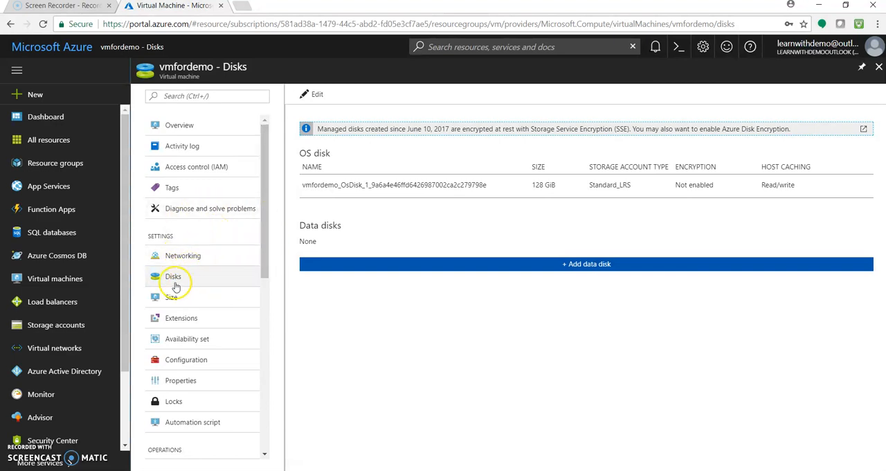
{"action": "left_click", "coordinate": [173, 277]}
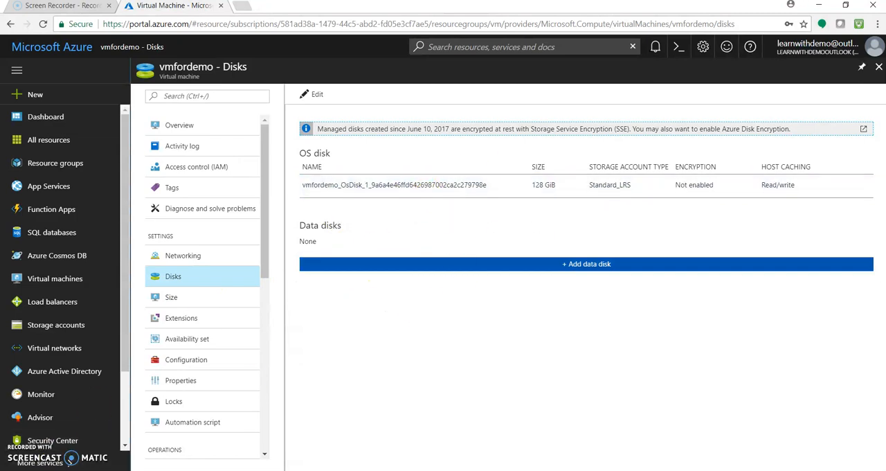
{"action": "mouse_move", "coordinate": [446, 306]}
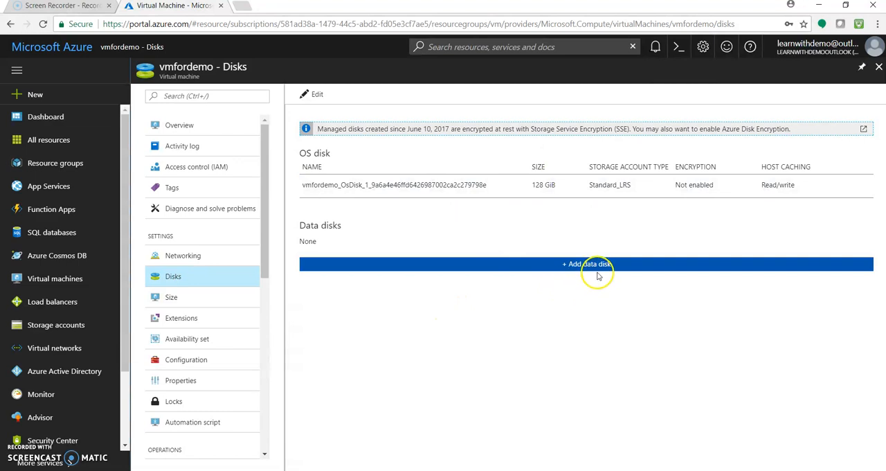
{"action": "left_click", "coordinate": [586, 264]}
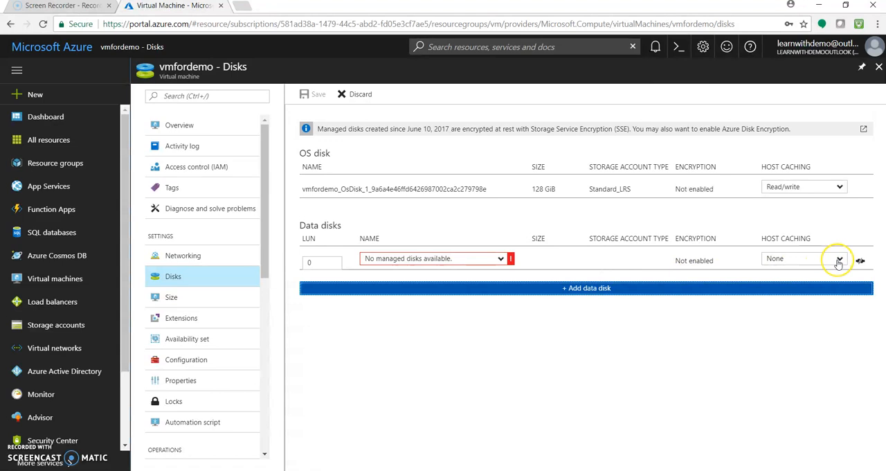
{"action": "left_click", "coordinate": [838, 258]}
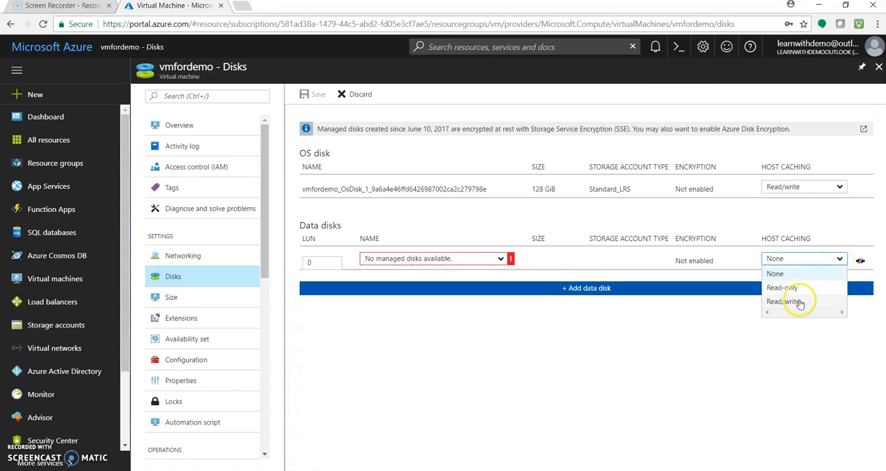
{"action": "left_click", "coordinate": [783, 301]}
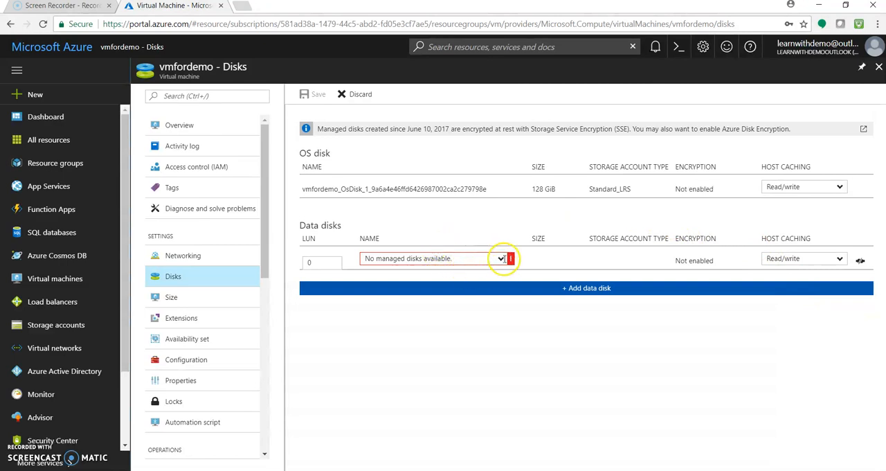
{"action": "left_click", "coordinate": [500, 258]}
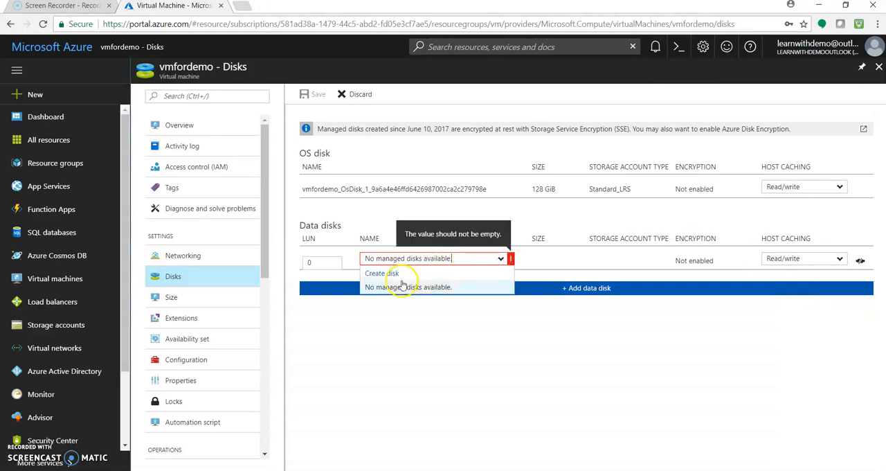
Step: Create empty 1023 GiB Standard_LRS disk 'diskforvmdemo' in resource group vm
{"action": "left_click", "coordinate": [382, 273]}
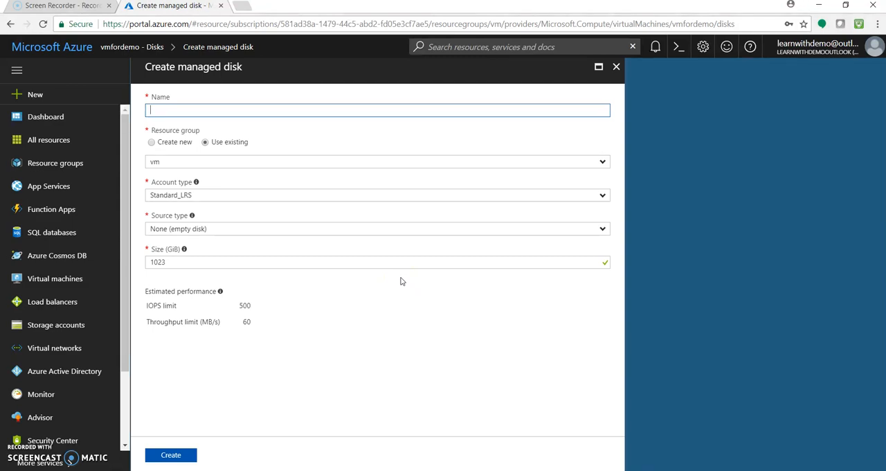
{"action": "mouse_move", "coordinate": [422, 229]}
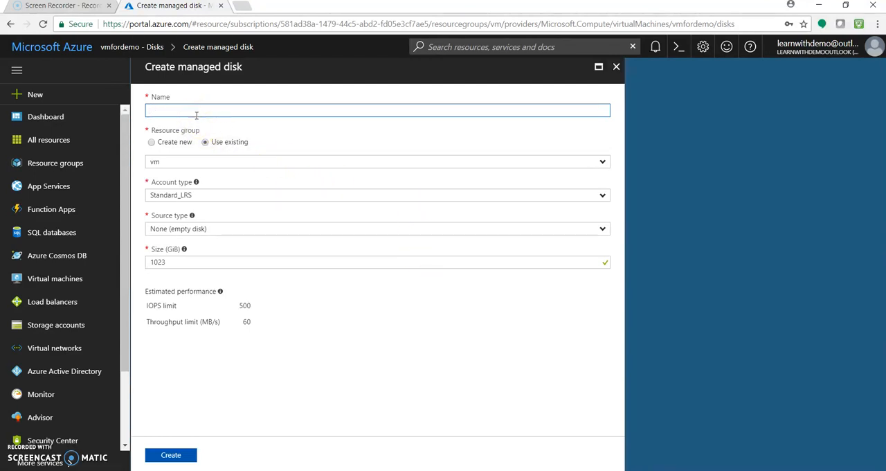
{"action": "type", "text": "disk1"}
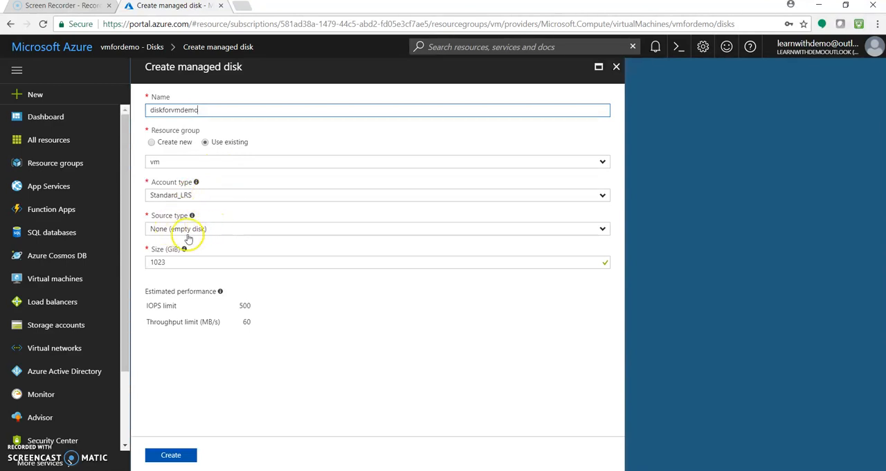
{"action": "mouse_move", "coordinate": [207, 249]}
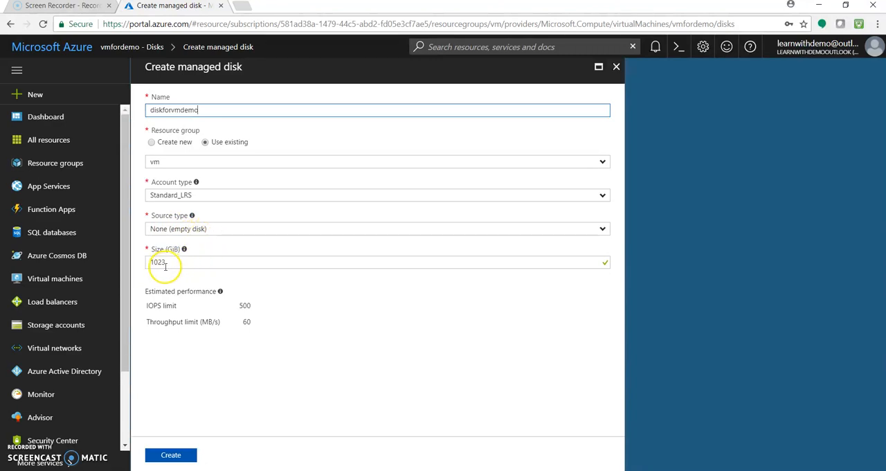
{"action": "mouse_move", "coordinate": [184, 249]}
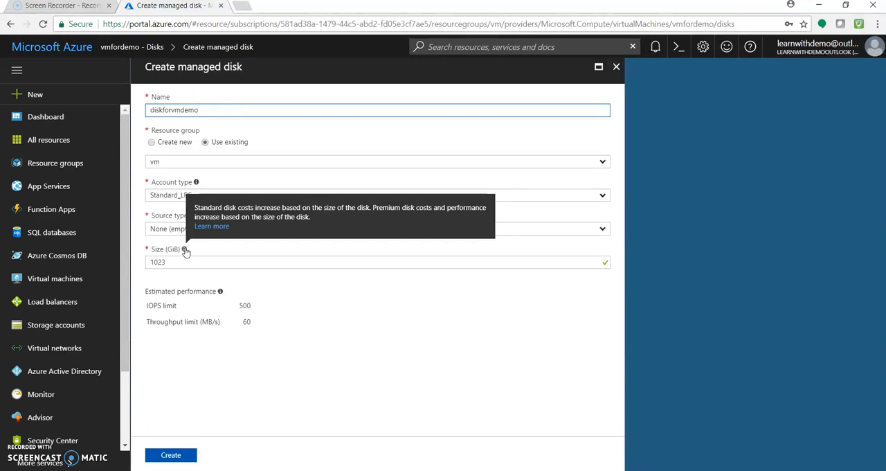
{"action": "mouse_move", "coordinate": [183, 249]}
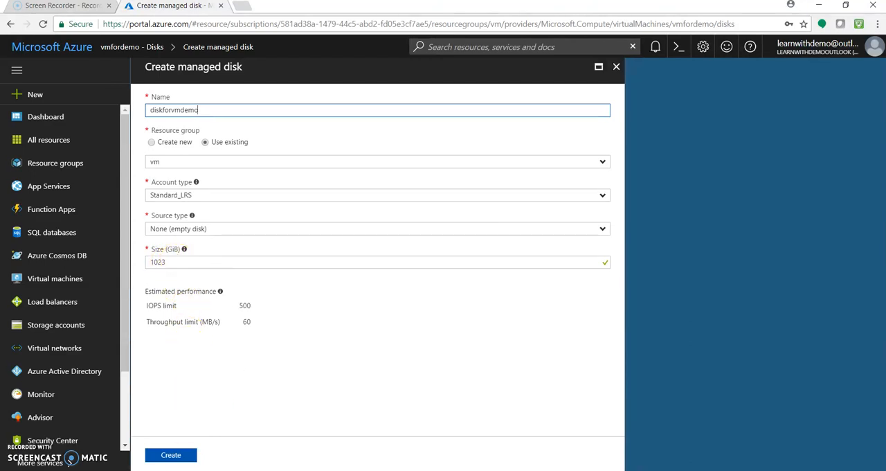
{"action": "left_click", "coordinate": [170, 454]}
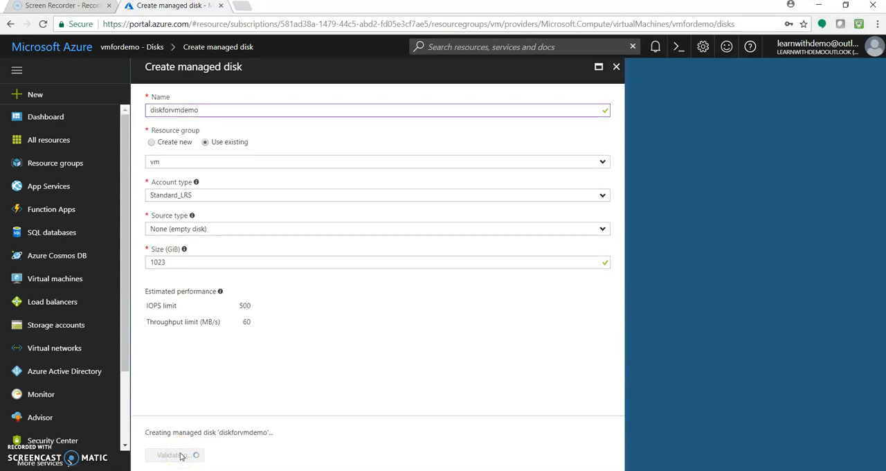
{"action": "mouse_move", "coordinate": [290, 312]}
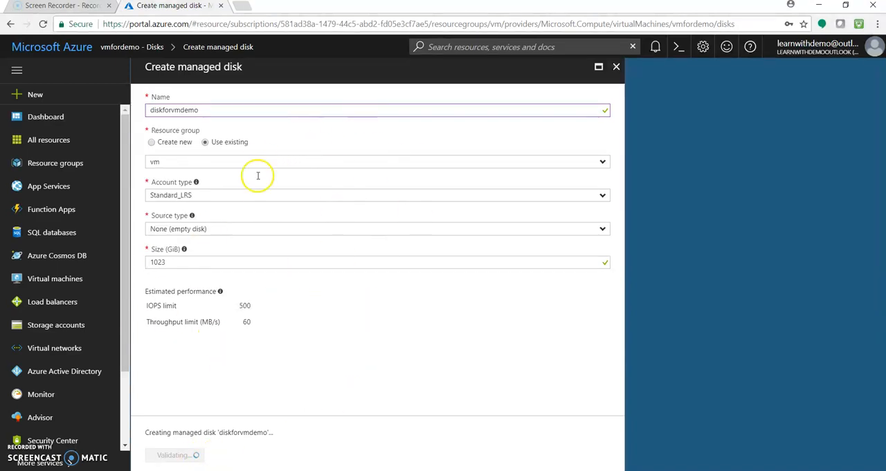
{"action": "mouse_move", "coordinate": [373, 360]}
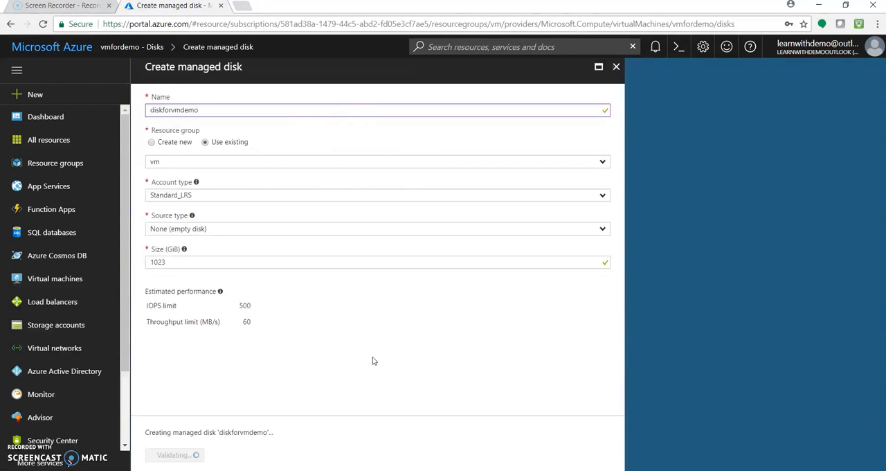
{"action": "mouse_move", "coordinate": [312, 360]}
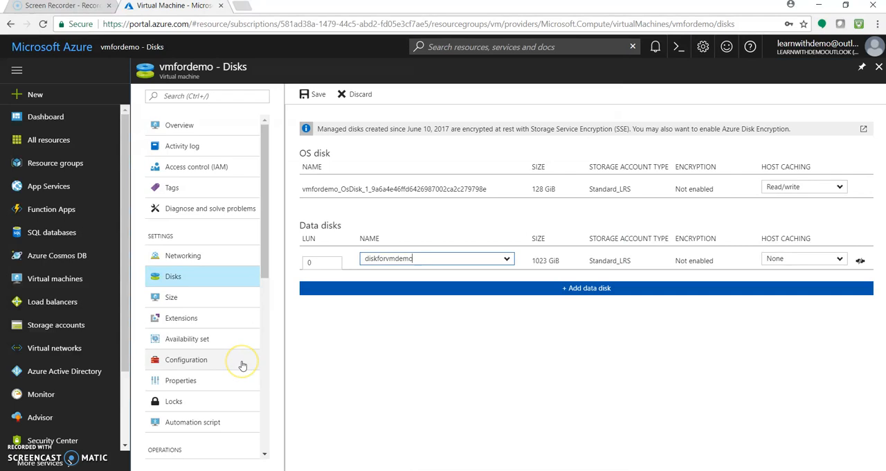
{"action": "mouse_move", "coordinate": [502, 227]}
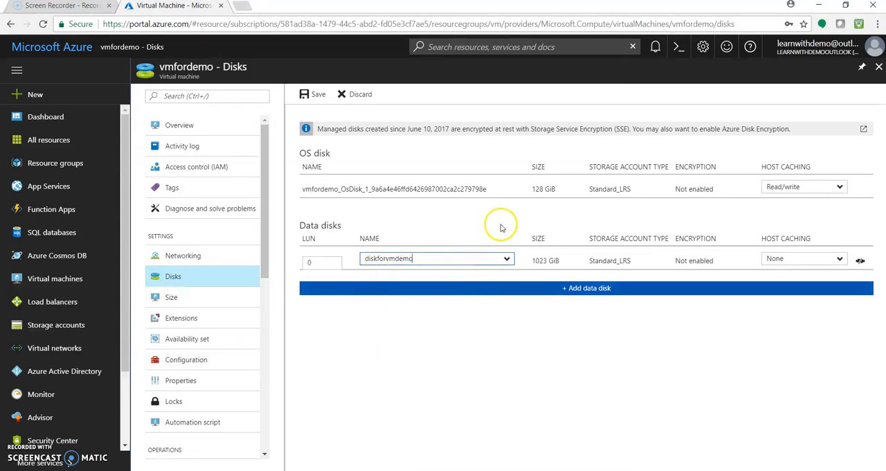
{"action": "mouse_move", "coordinate": [427, 296]}
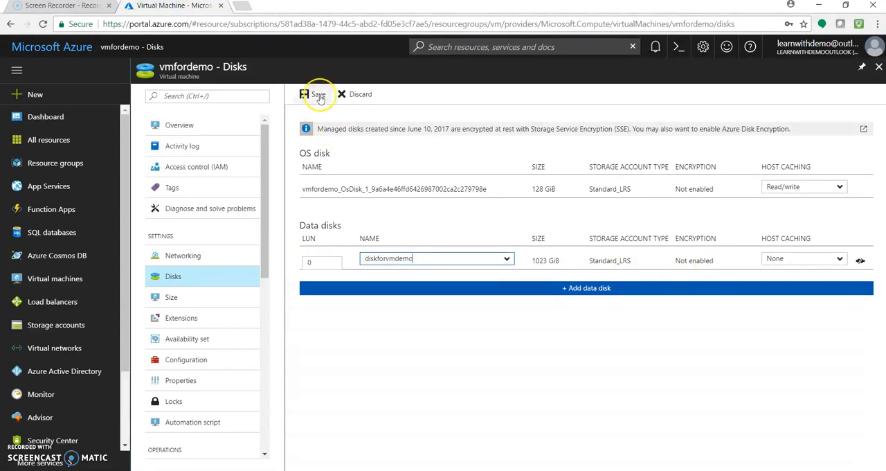
Step: Save diskforvmdemo as vmfordemo's 1023 GiB data disk at LUN 0
{"action": "left_click", "coordinate": [318, 94]}
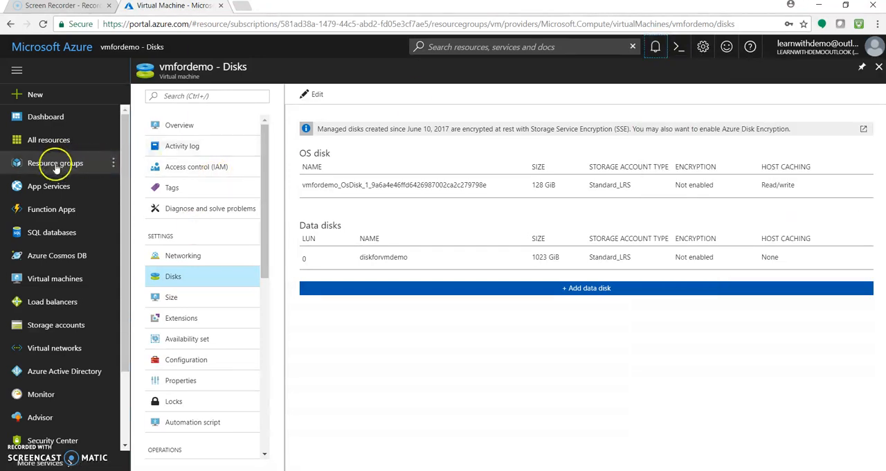
Step: Open vmfordemo from the vm resource group in Resource groups
{"action": "left_click", "coordinate": [55, 163]}
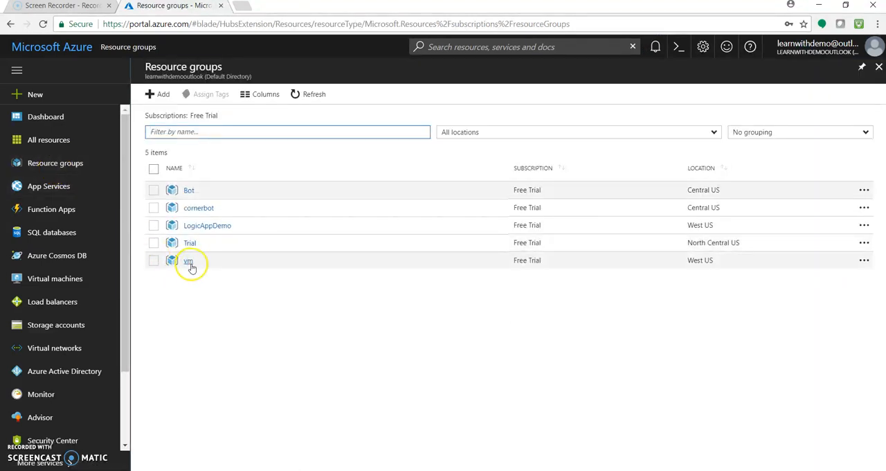
{"action": "left_click", "coordinate": [189, 260]}
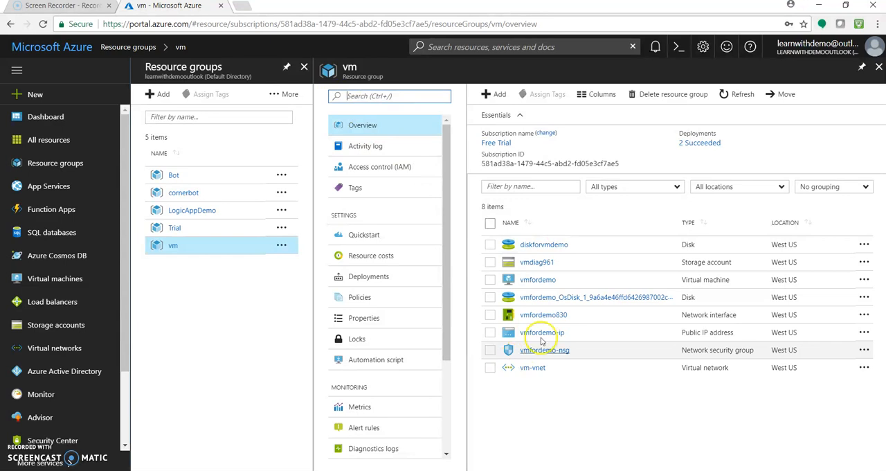
{"action": "left_click", "coordinate": [538, 279]}
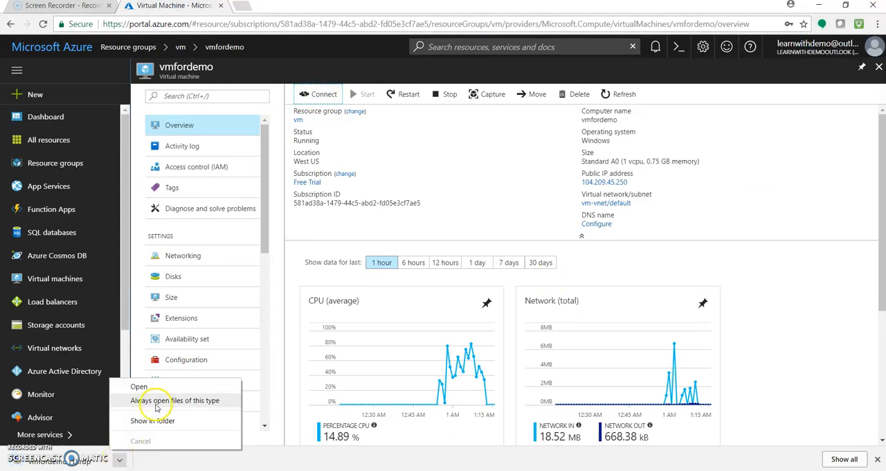
Step: Launch the vmfordemo RDP file, enter the password, and accept the publisher and certificate warnings
{"action": "left_click", "coordinate": [139, 386]}
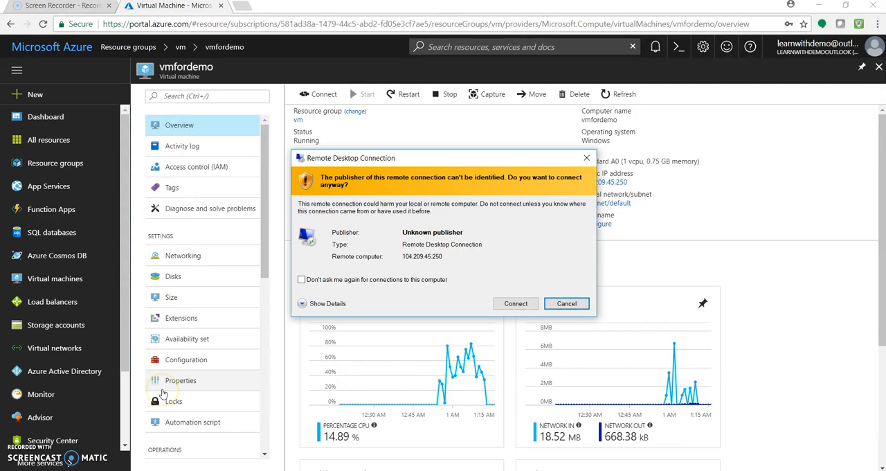
{"action": "left_click", "coordinate": [515, 304]}
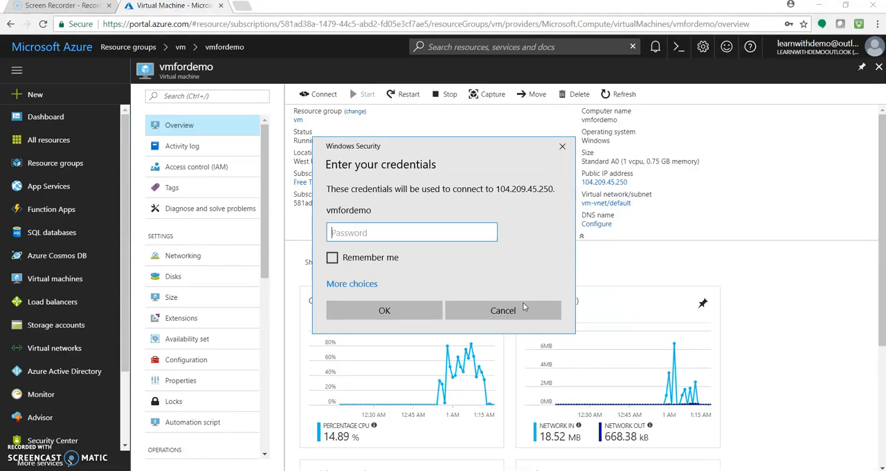
{"action": "type", "text": "•••••"}
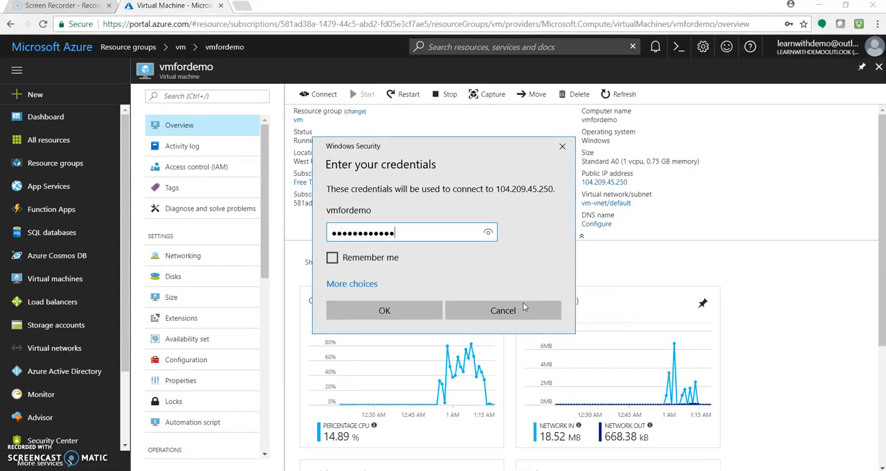
{"action": "left_click", "coordinate": [384, 310]}
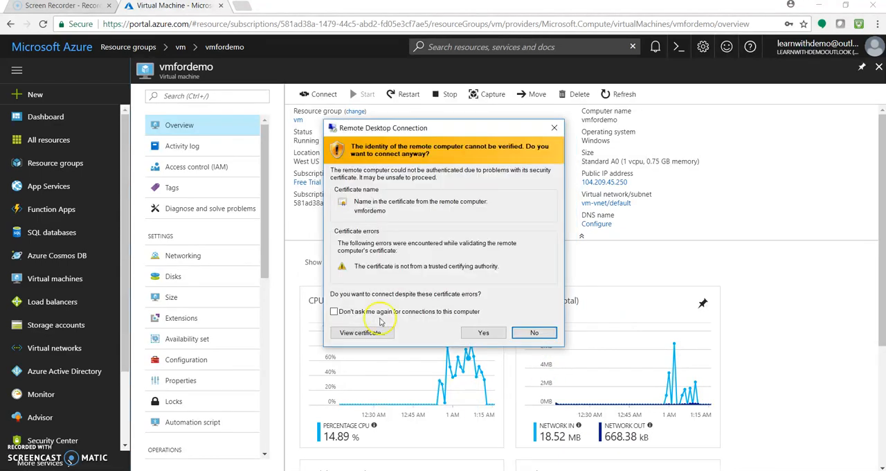
{"action": "left_click", "coordinate": [483, 332]}
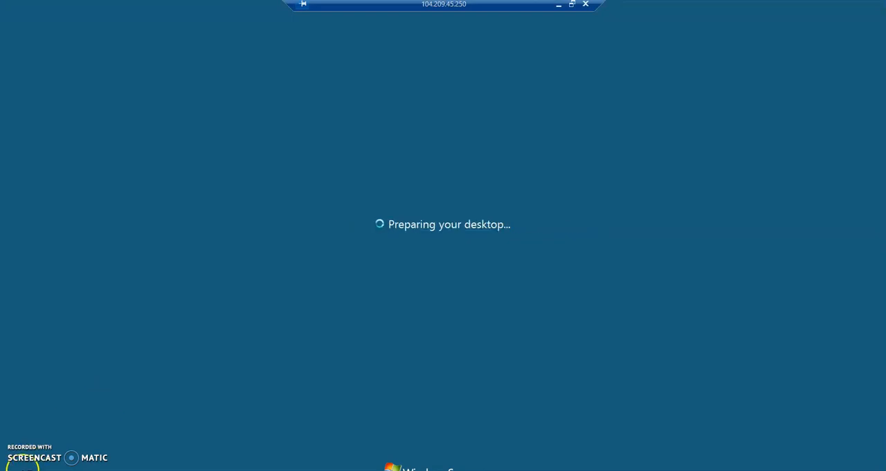
{"action": "mouse_move", "coordinate": [130, 427]}
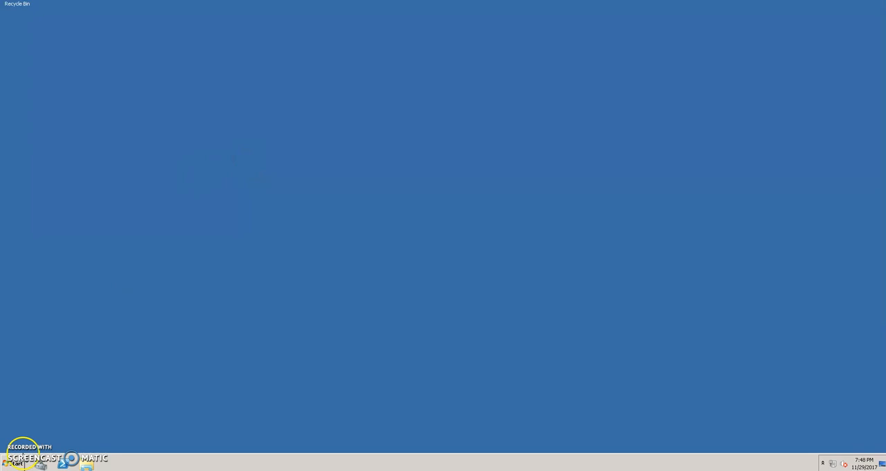
Step: Once the remote desktop finishes loading, launch Server Manager from the taskbar
{"action": "left_click", "coordinate": [14, 462]}
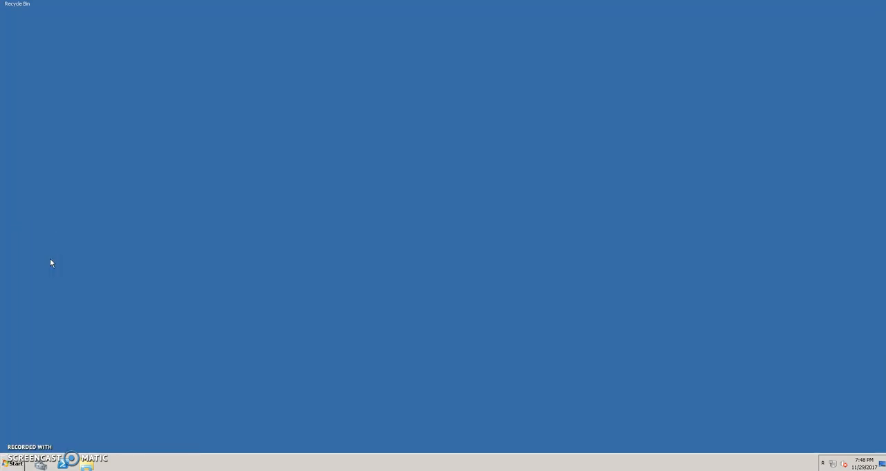
{"action": "mouse_move", "coordinate": [53, 263]}
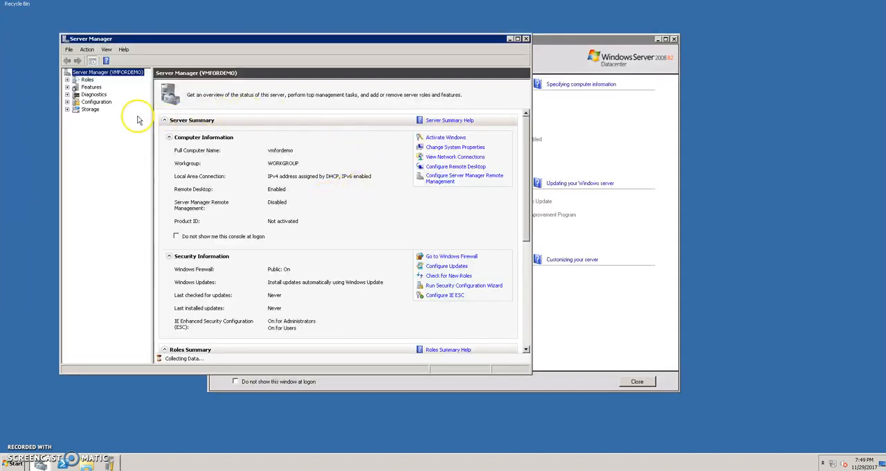
{"action": "mouse_move", "coordinate": [68, 114]}
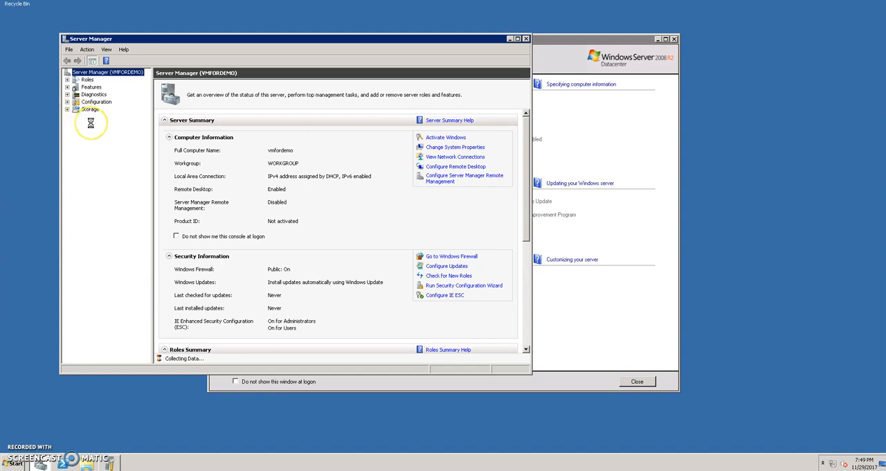
Step: Expand Storage in Server Manager's tree and select Disk Management
{"action": "left_click", "coordinate": [74, 109]}
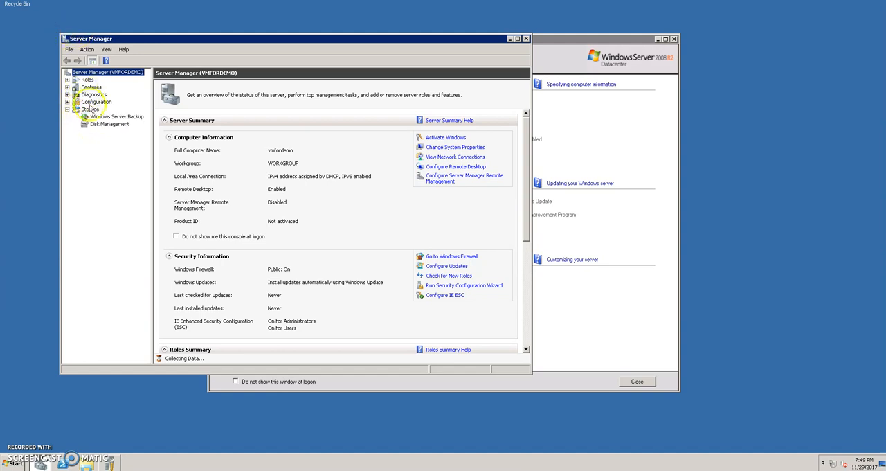
{"action": "left_click", "coordinate": [110, 123]}
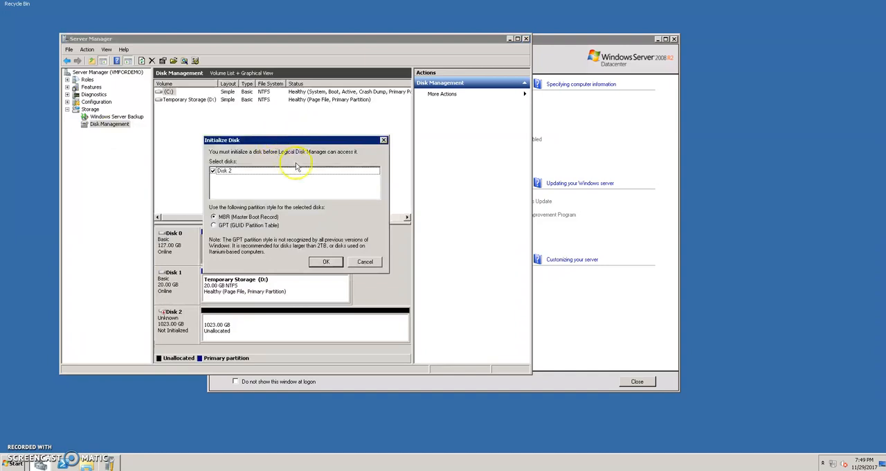
{"action": "mouse_move", "coordinate": [247, 165]}
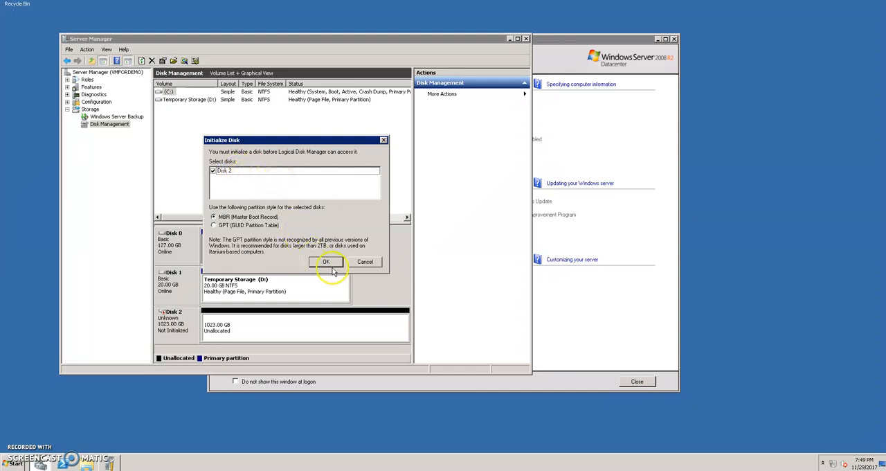
Step: Initialize Disk 2 as MBR and create a maximum-size simple volume with default letter and formatting
{"action": "left_click", "coordinate": [326, 262]}
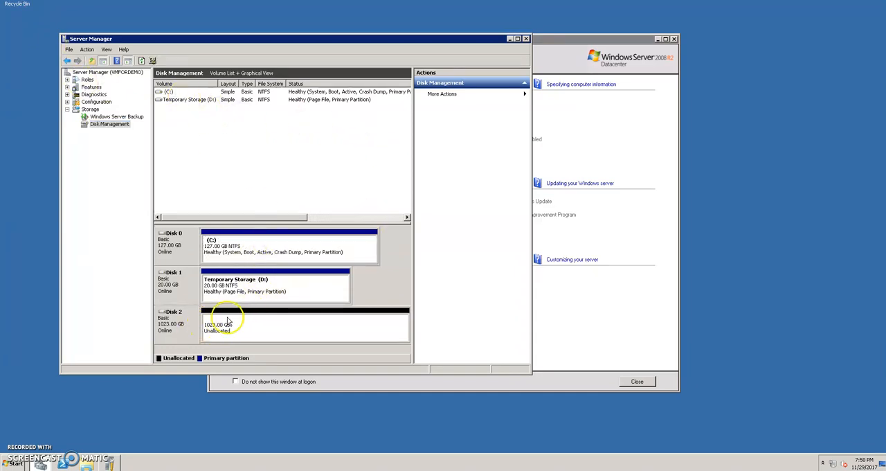
{"action": "right_click", "coordinate": [229, 324]}
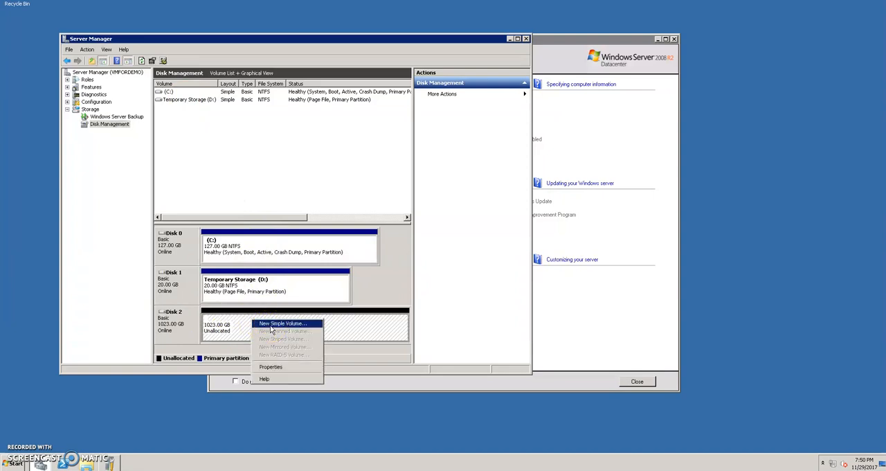
{"action": "left_click", "coordinate": [281, 323]}
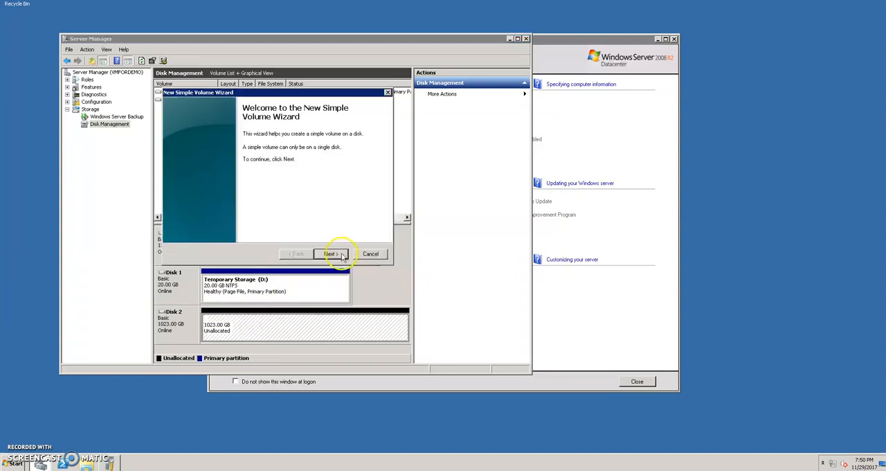
{"action": "left_click", "coordinate": [330, 253]}
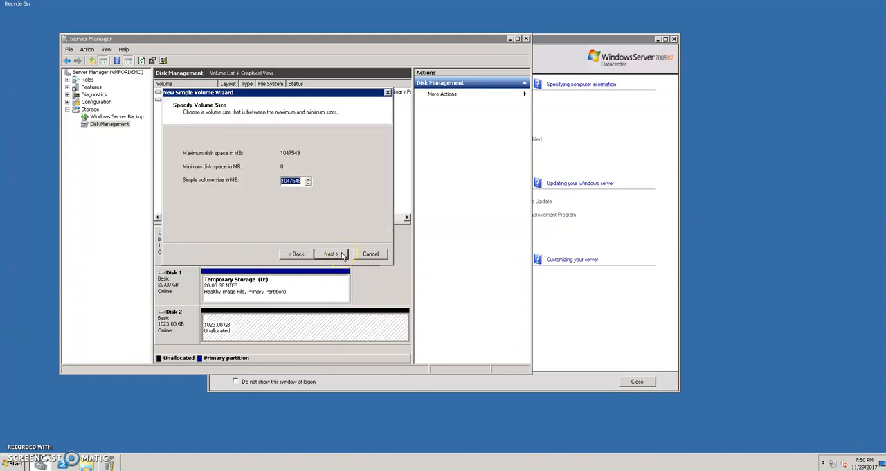
{"action": "left_click", "coordinate": [330, 253]}
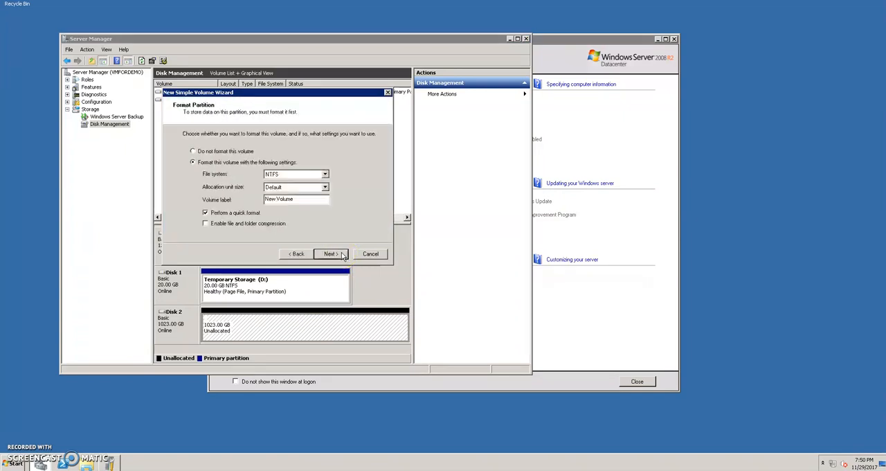
{"action": "left_click", "coordinate": [331, 253]}
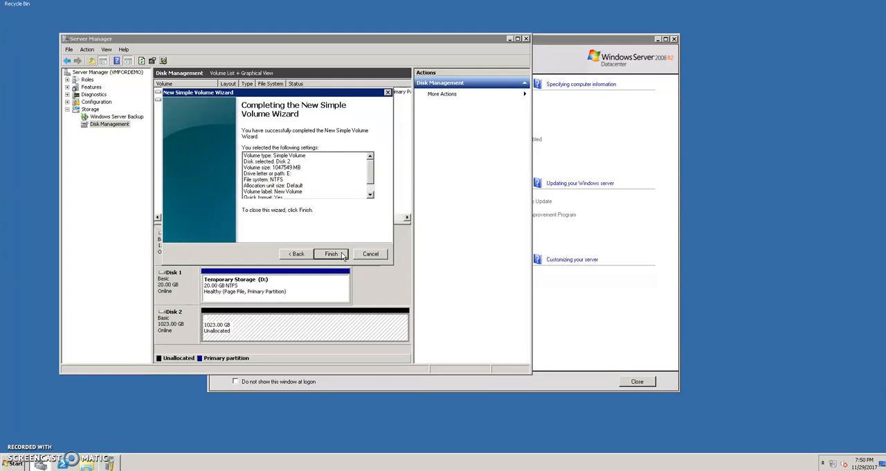
{"action": "left_click", "coordinate": [331, 253]}
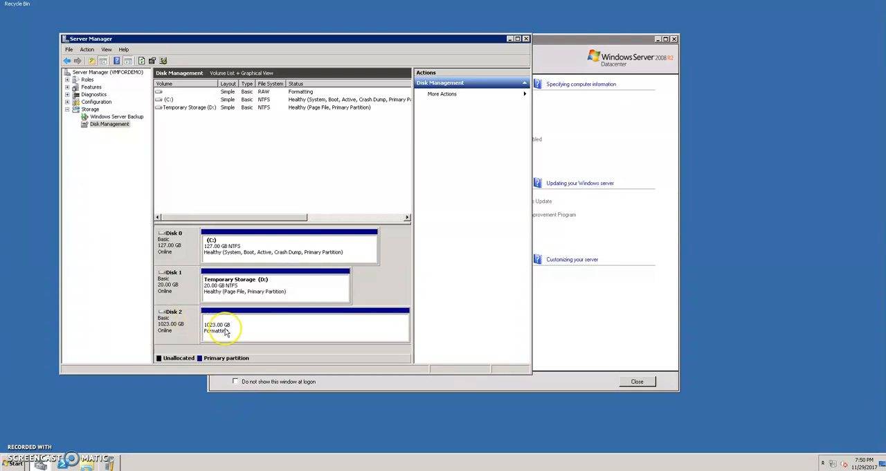
{"action": "mouse_move", "coordinate": [235, 337]}
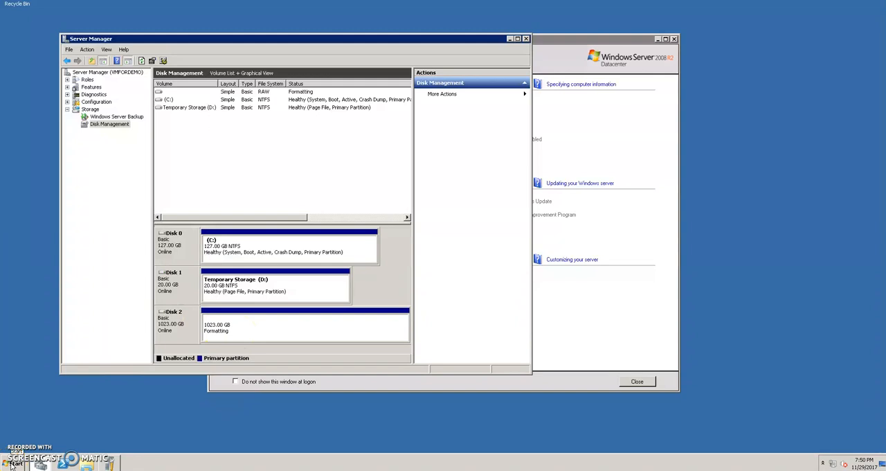
Step: Open the drives overview, then close it because the new volume isn't listed yet
{"action": "left_click", "coordinate": [9, 462]}
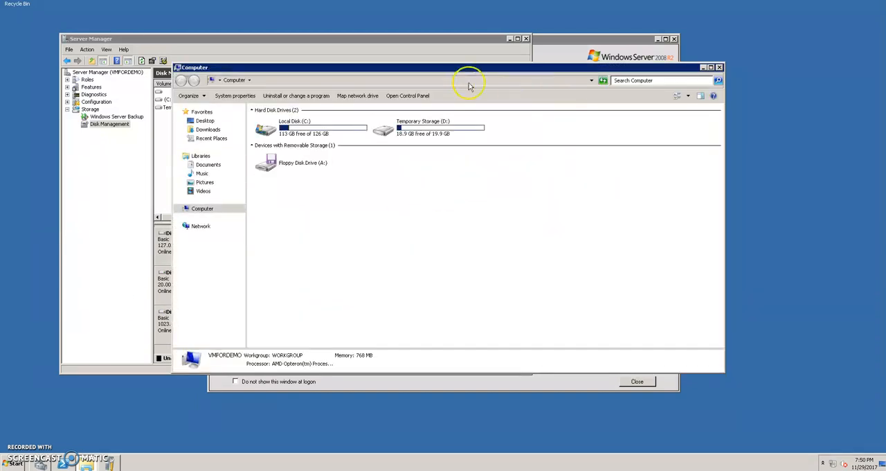
{"action": "mouse_move", "coordinate": [677, 99]}
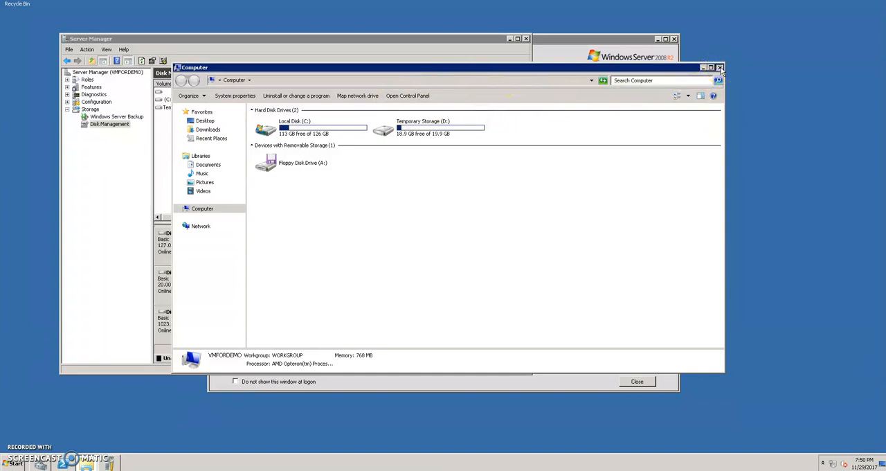
{"action": "left_click", "coordinate": [720, 67]}
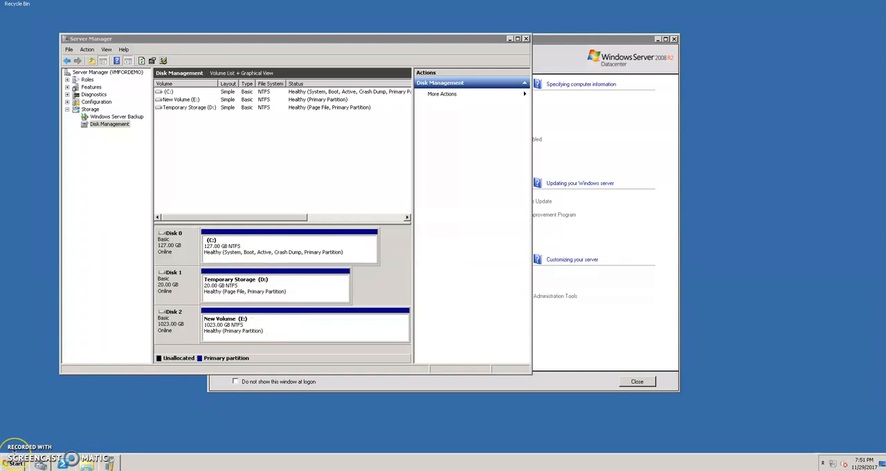
Step: Open Computer from the Start menu to confirm New Volume (E:) with 0.99 TB free
{"action": "left_click", "coordinate": [14, 462]}
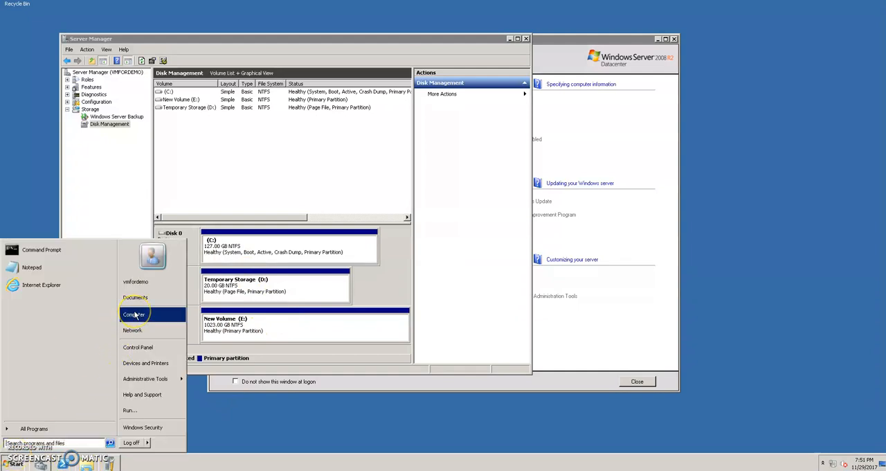
{"action": "left_click", "coordinate": [133, 314]}
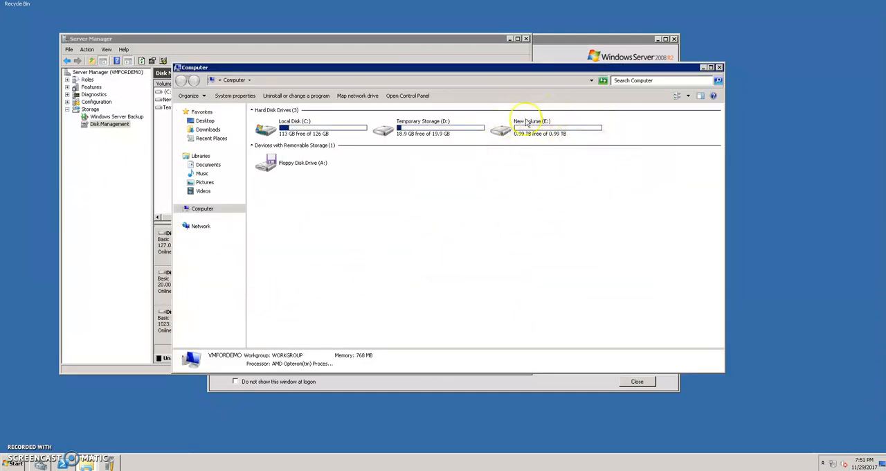
{"action": "mouse_move", "coordinate": [553, 145]}
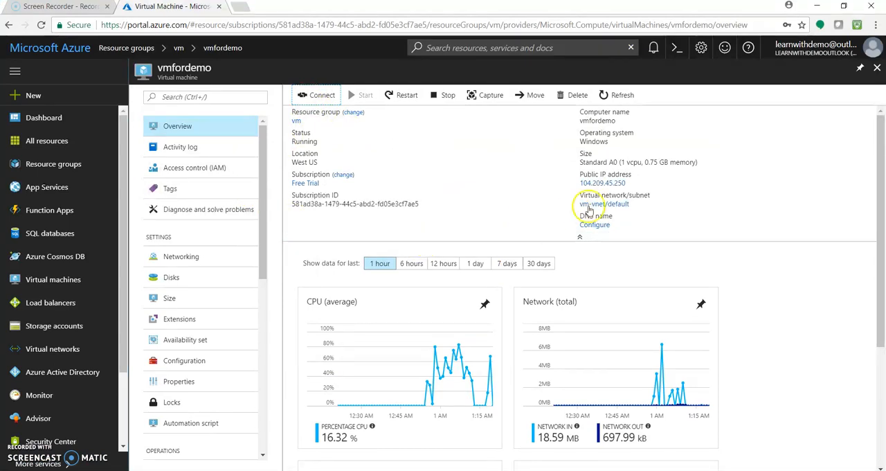
{"action": "mouse_move", "coordinate": [202, 287]}
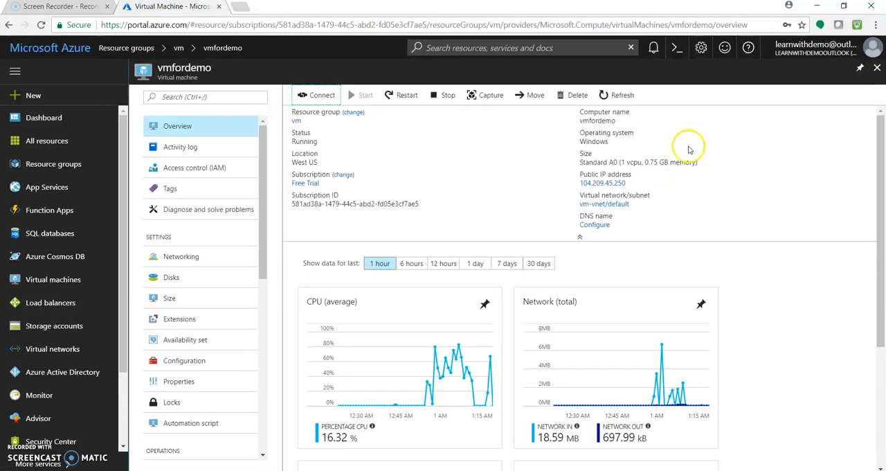
{"action": "mouse_move", "coordinate": [639, 129]}
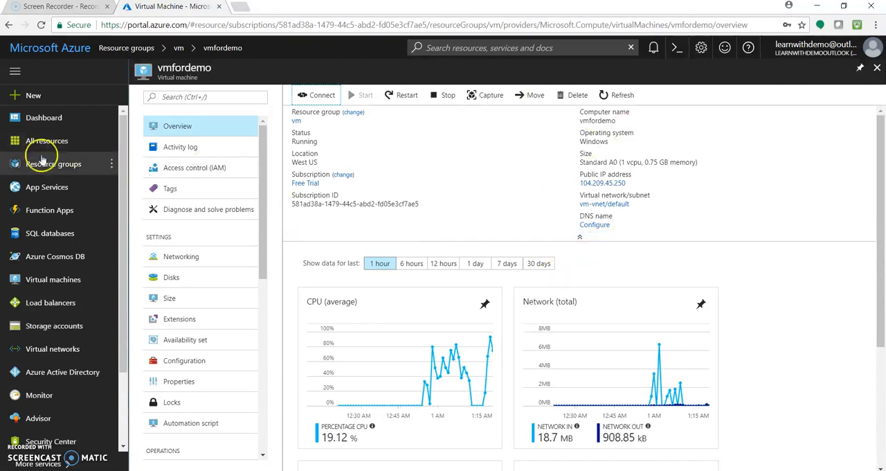
Step: Open the Resource groups list, which shows five groups including vm
{"action": "left_click", "coordinate": [53, 163]}
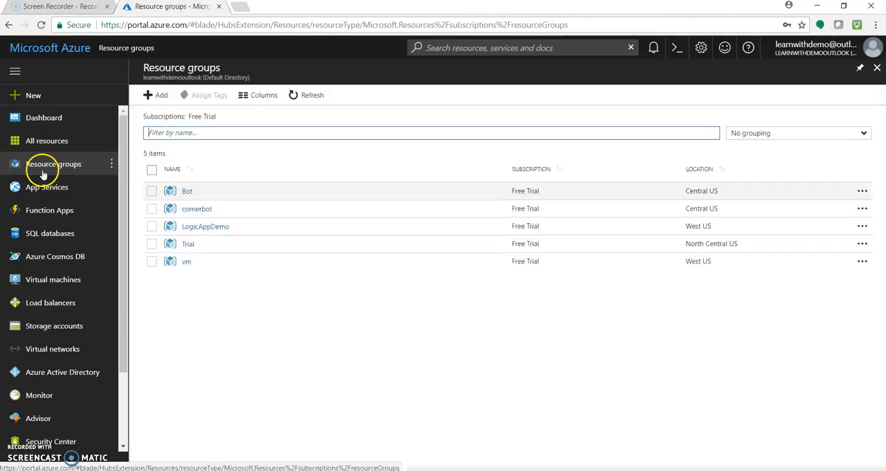
Step: Open the vmdiag961 storage account from the vm resource group
{"action": "left_click", "coordinate": [186, 261]}
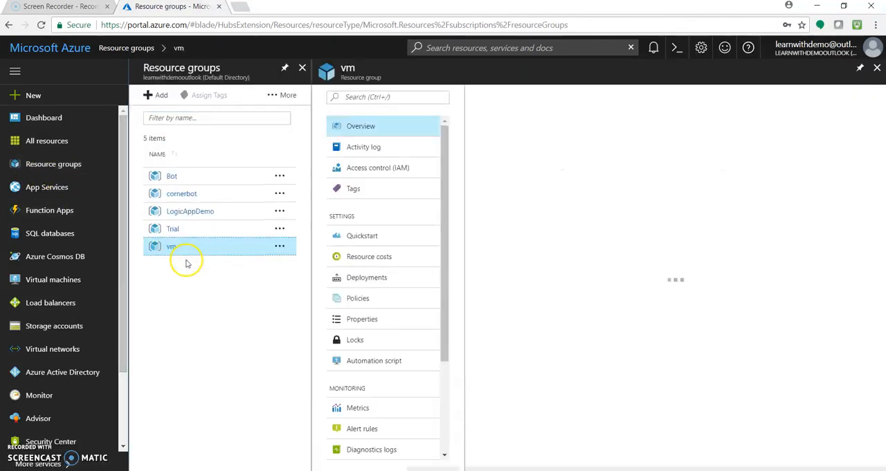
{"action": "left_click", "coordinate": [171, 246]}
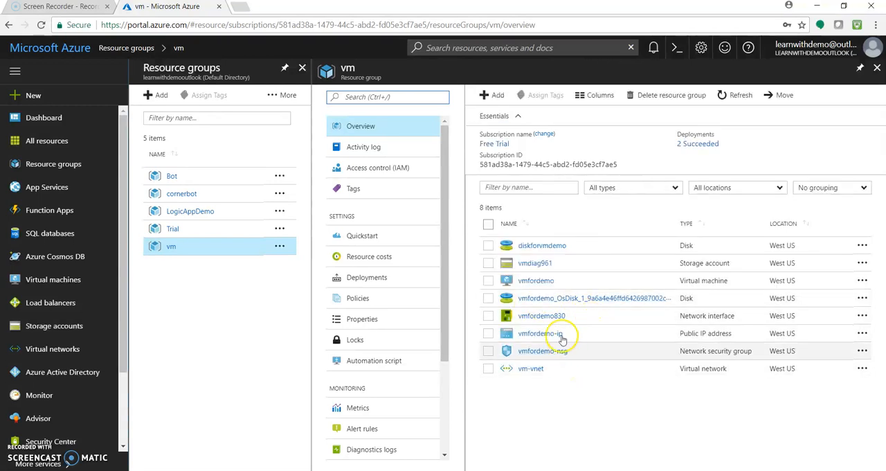
{"action": "left_click", "coordinate": [534, 263]}
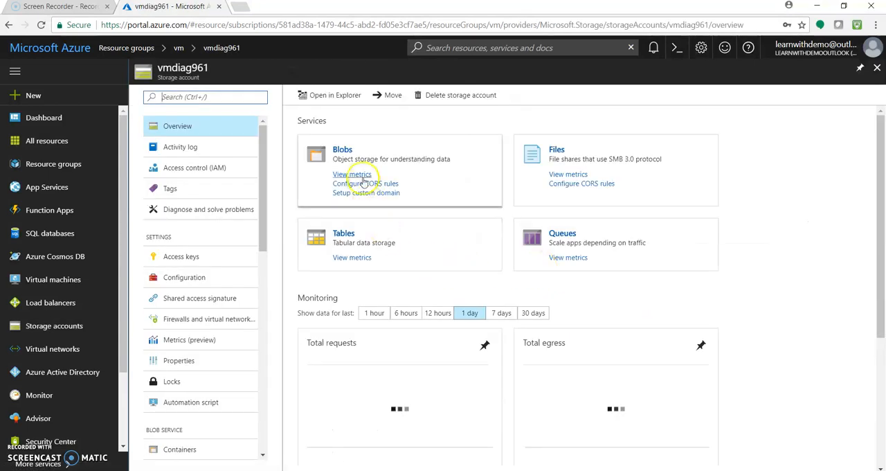
{"action": "mouse_move", "coordinate": [556, 150]}
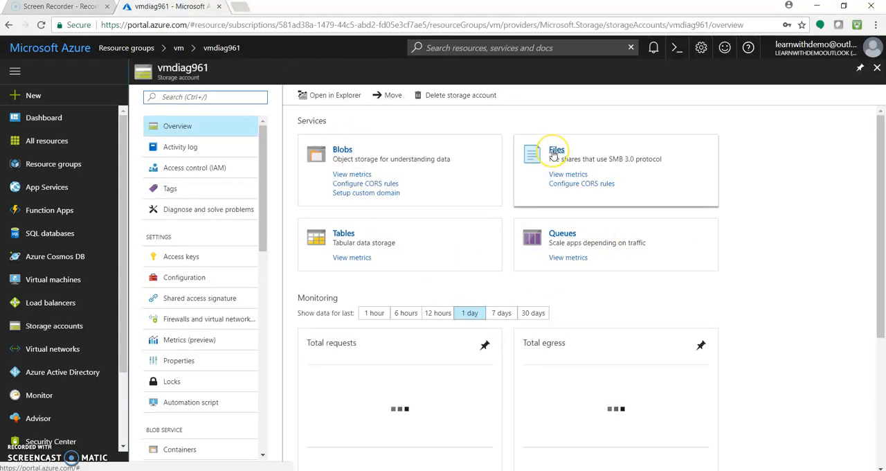
Step: Confirm vmdiag961 has no file shares, then view its blob containers
{"action": "left_click", "coordinate": [557, 150]}
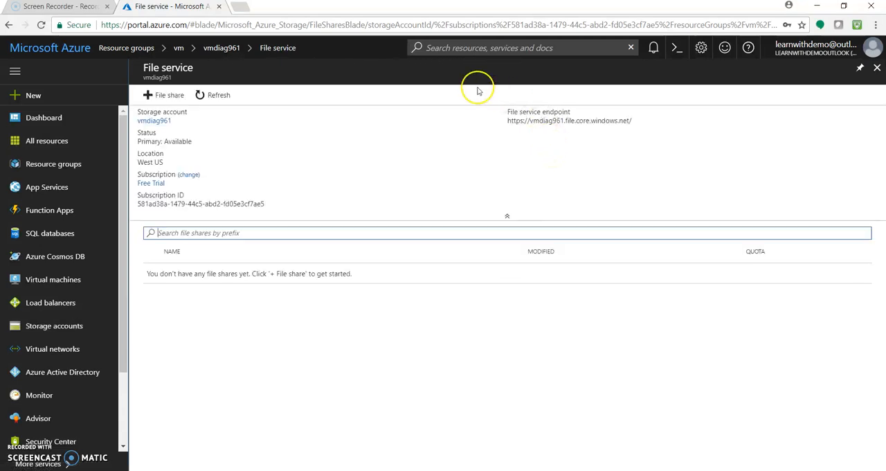
{"action": "left_click", "coordinate": [222, 47]}
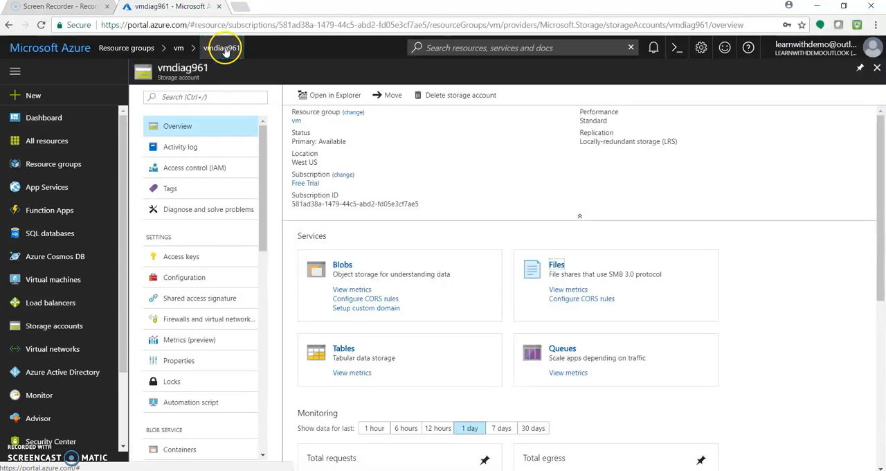
{"action": "left_click", "coordinate": [342, 265]}
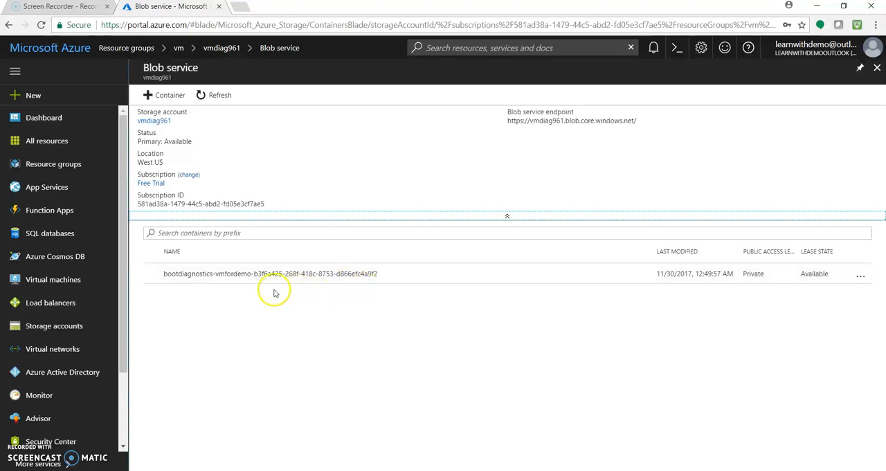
{"action": "mouse_move", "coordinate": [261, 266]}
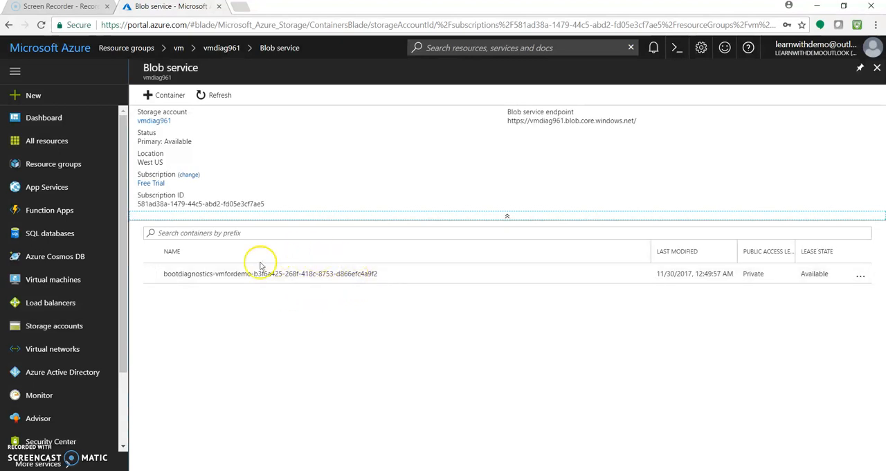
{"action": "mouse_move", "coordinate": [232, 292]}
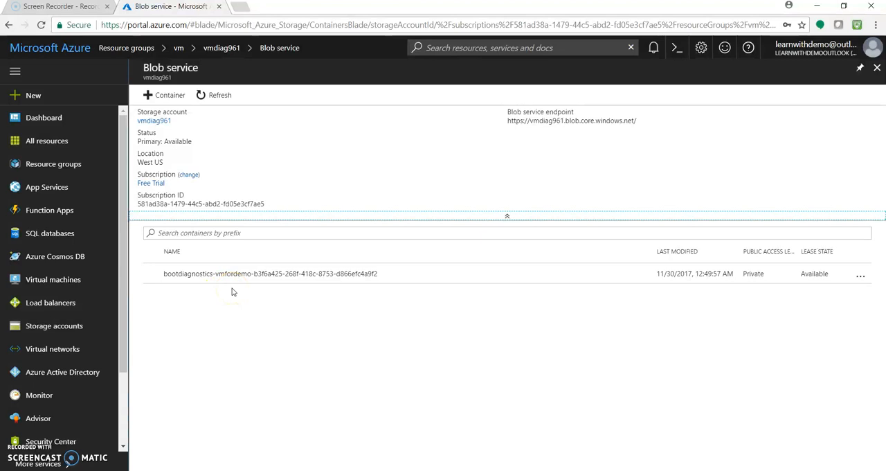
{"action": "mouse_move", "coordinate": [404, 346]}
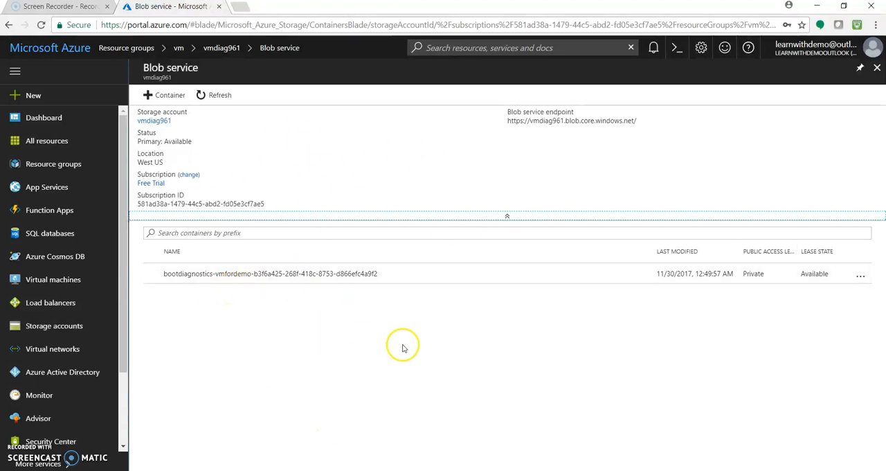
{"action": "mouse_move", "coordinate": [306, 274]}
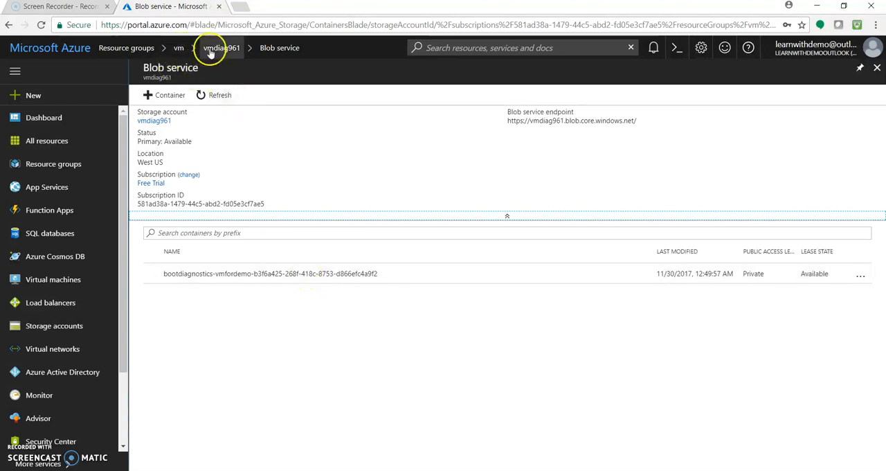
Step: Return to the vm resource group's eight resources via the breadcrumb
{"action": "left_click", "coordinate": [179, 47]}
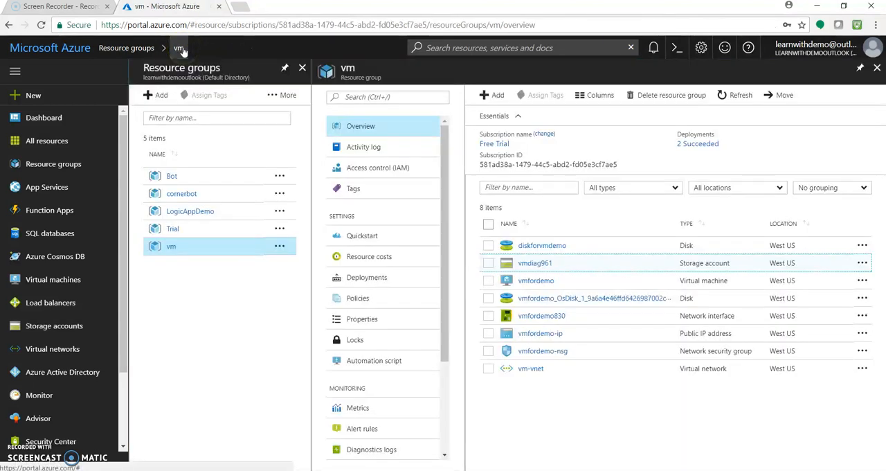
{"action": "mouse_move", "coordinate": [603, 351]}
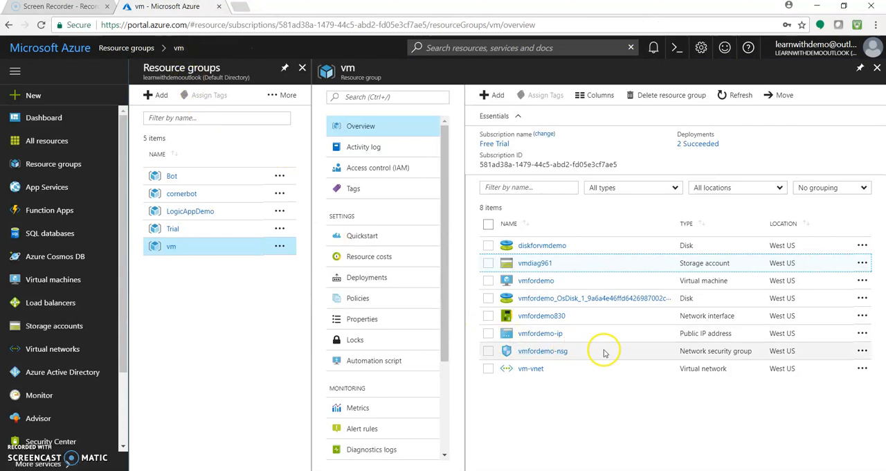
{"action": "mouse_move", "coordinate": [546, 388]}
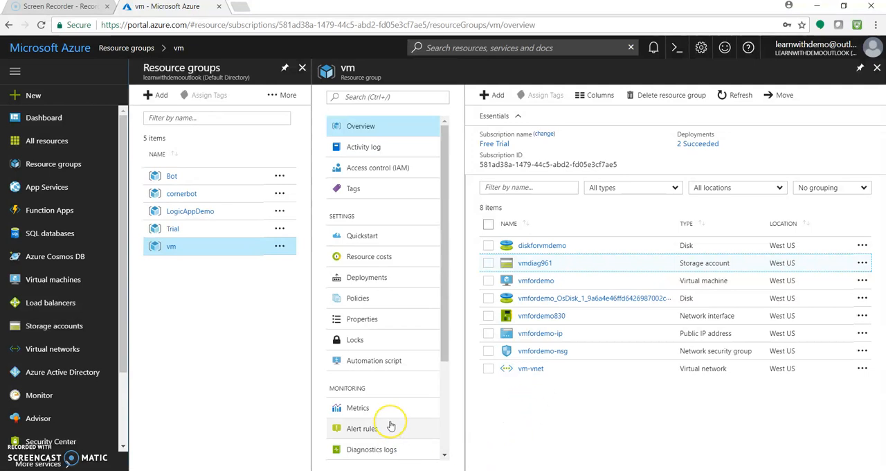
{"action": "mouse_move", "coordinate": [390, 428]}
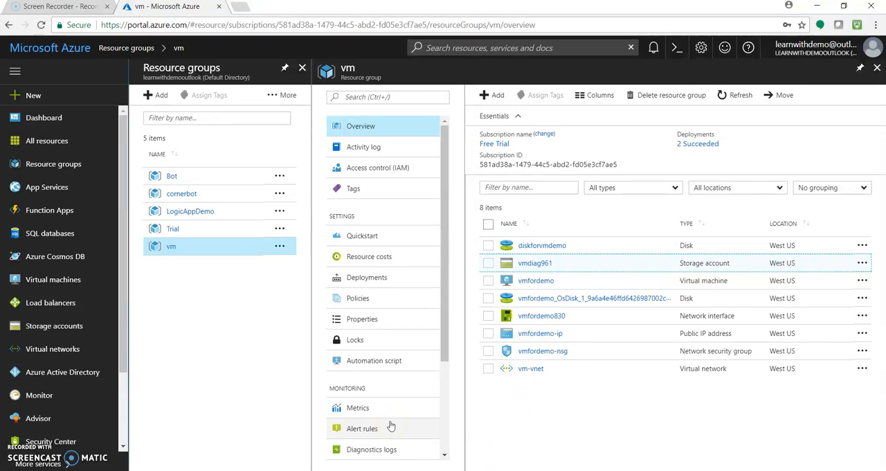